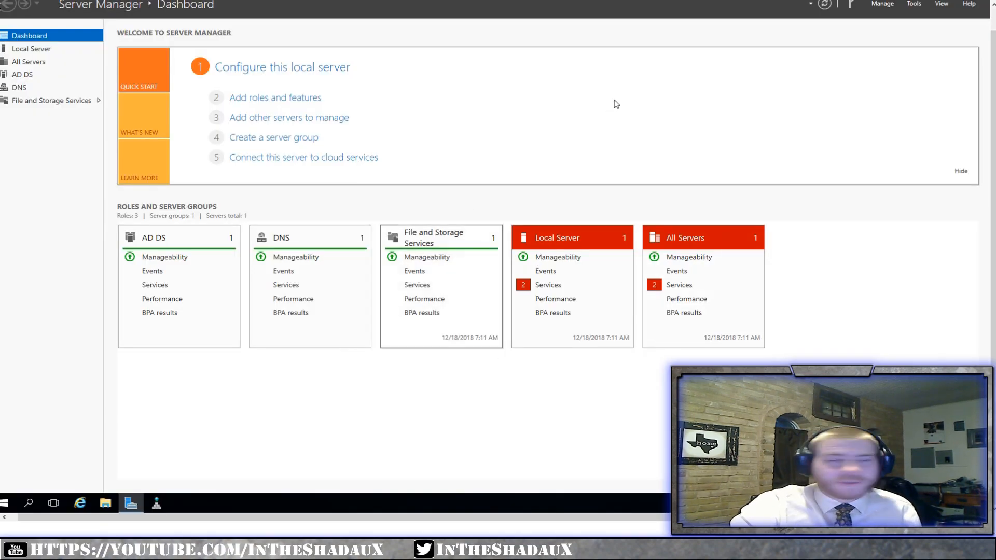
mouse_move(711, 68)
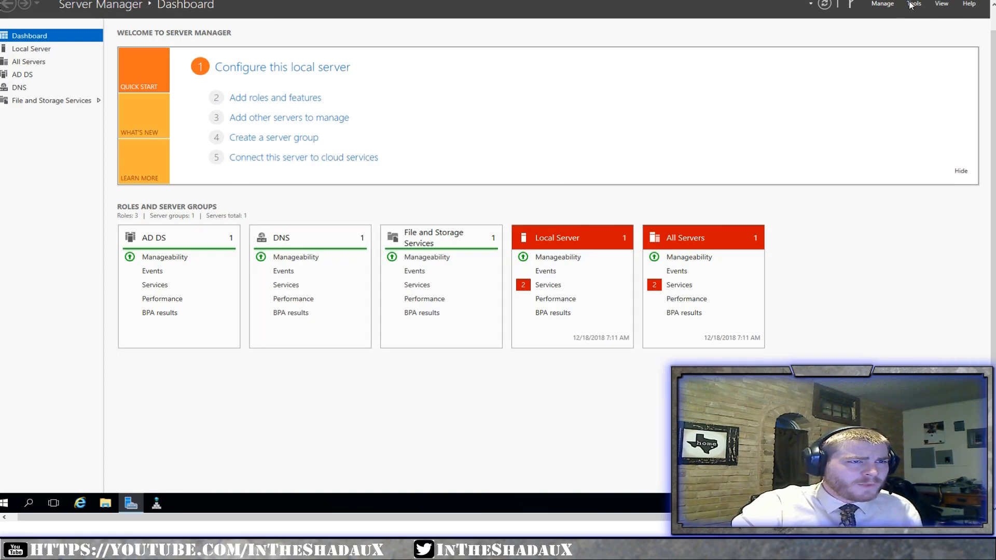
Launch the Group Policy Management console from Server Manager's Tools menu.
click(915, 4)
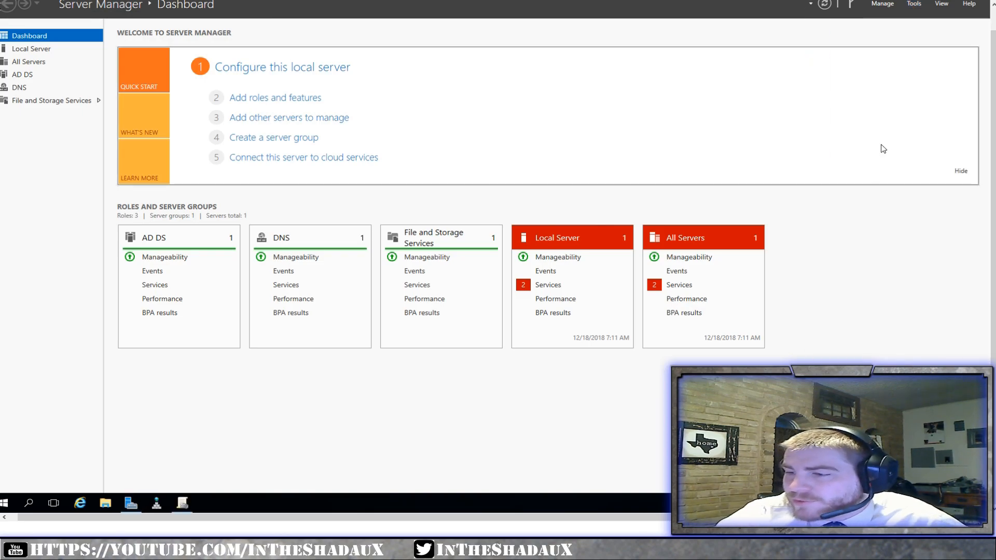
Expand the bote-tx.com domain and check the BOTE-Entertainment link, dismissing the GPO link warning.
click(181, 503)
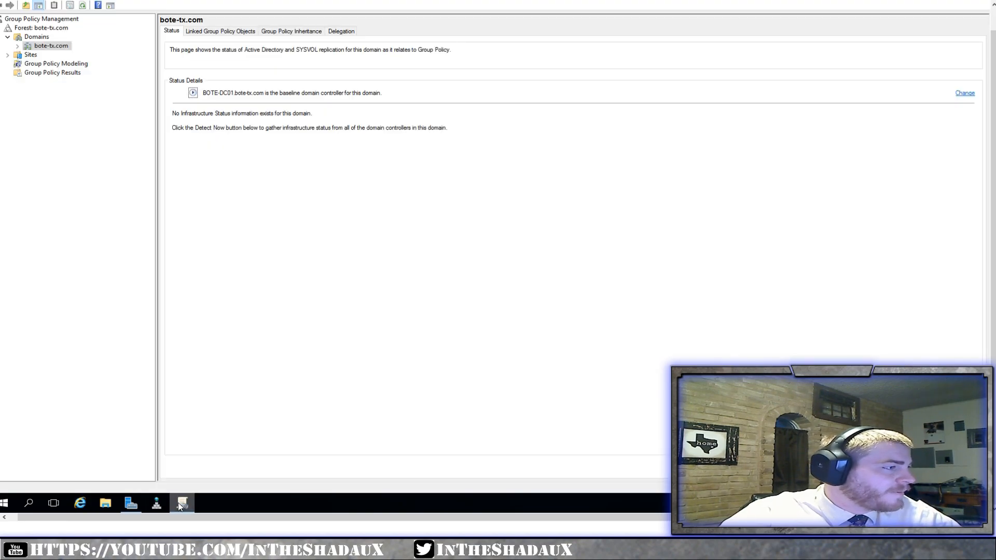
click(17, 46)
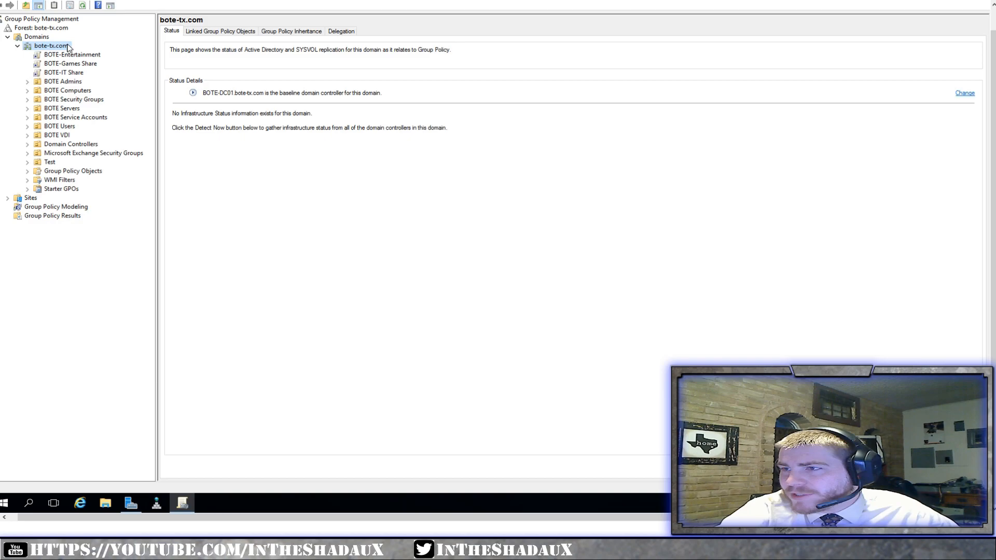
click(72, 54)
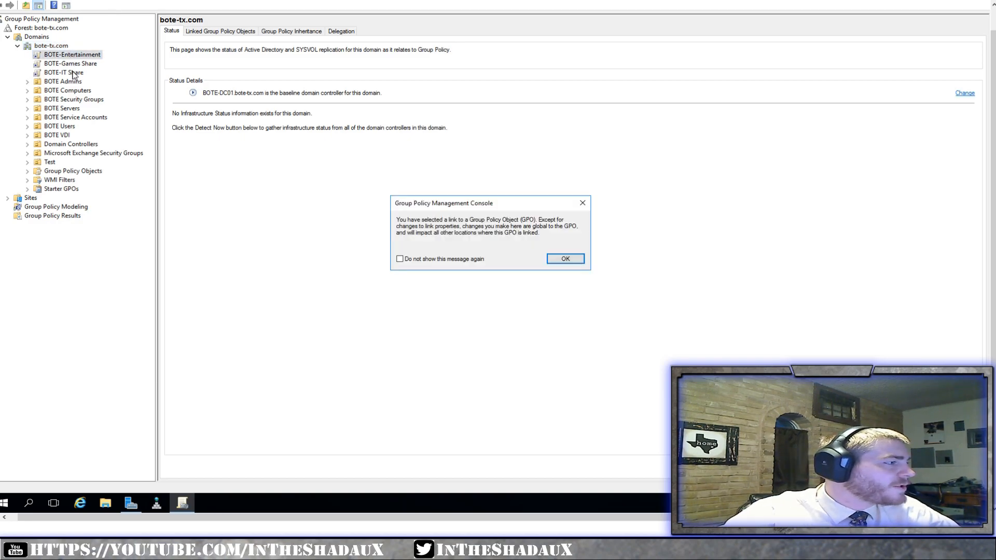
click(564, 258)
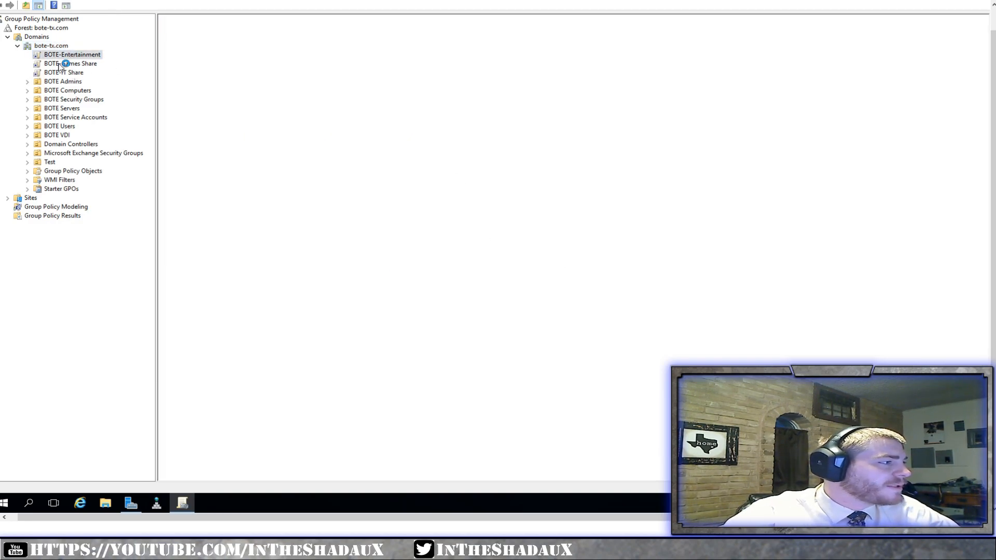
Check the BOTE-Games Share link, dismiss its warning, and show the BOTE-IT Share link scope.
click(70, 63)
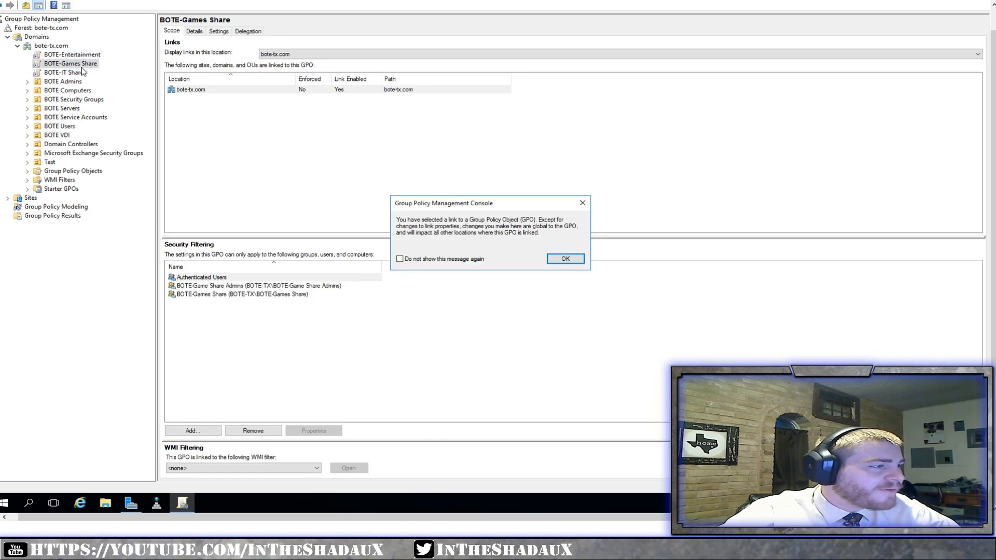
click(564, 258)
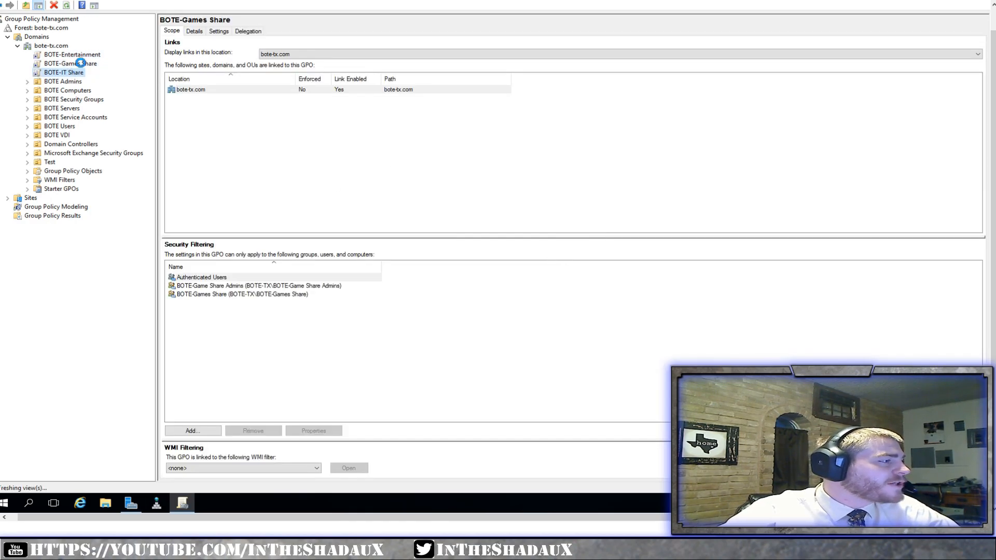
click(64, 72)
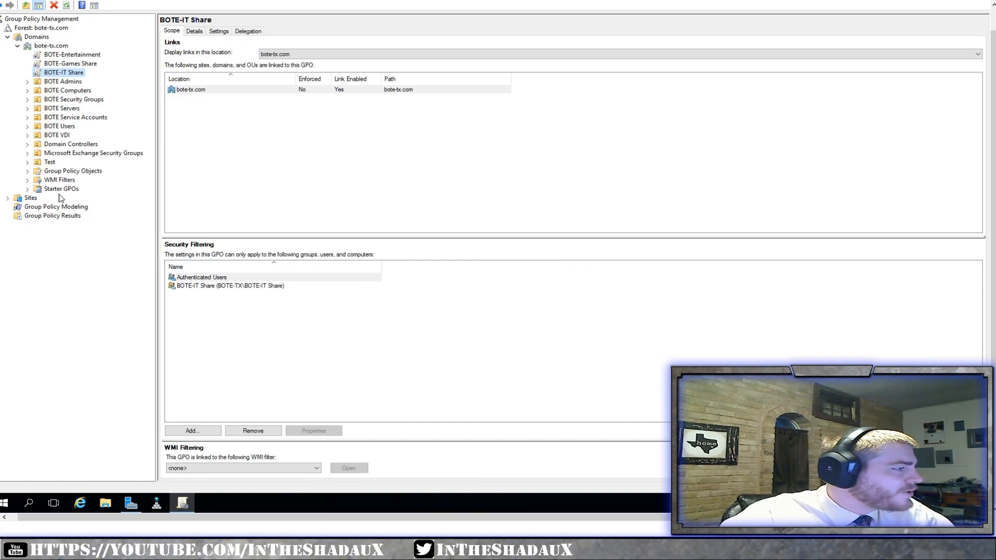
Expand Group Policy Objects and review where Games Share, RDS Emulator, Roaming Profiles and BitLocker GPOs are linked.
click(73, 170)
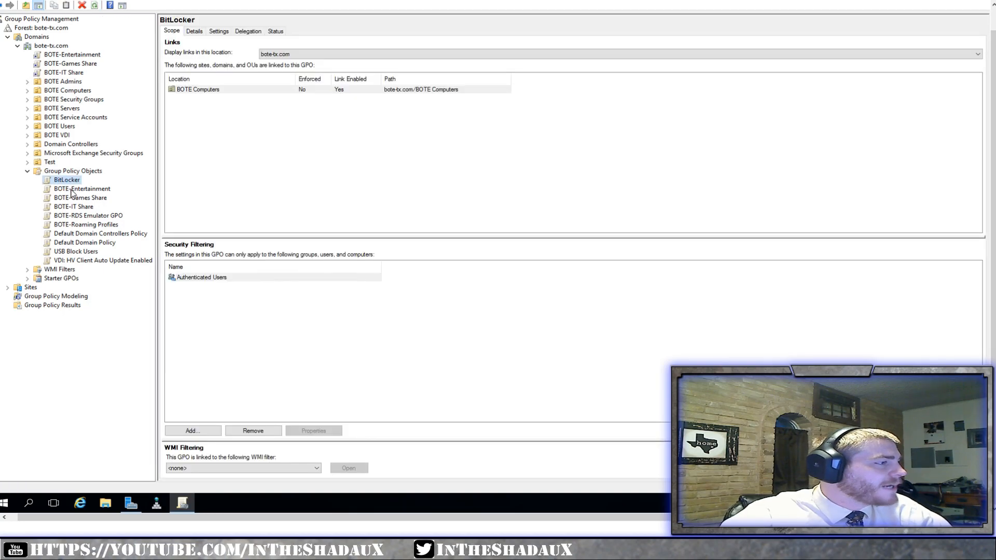
click(72, 207)
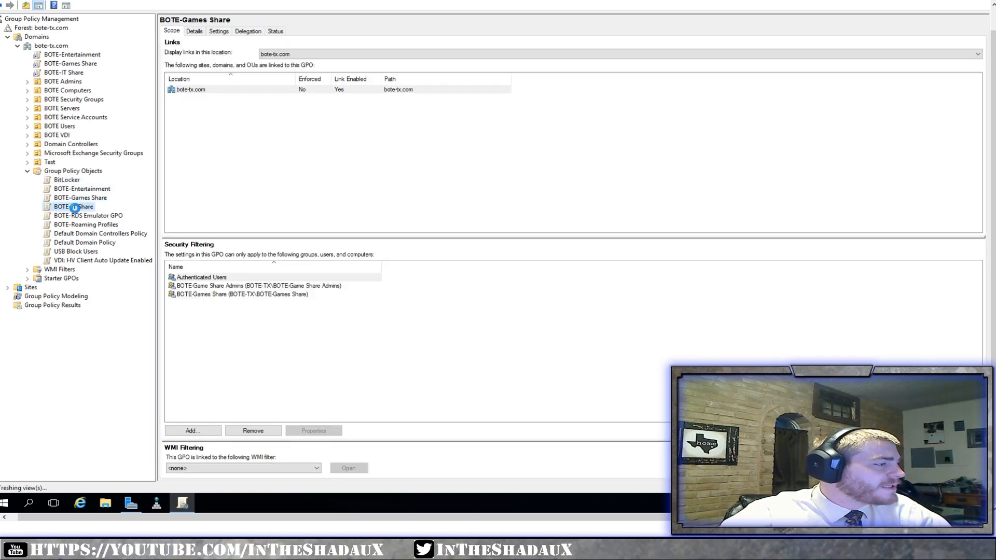
click(86, 224)
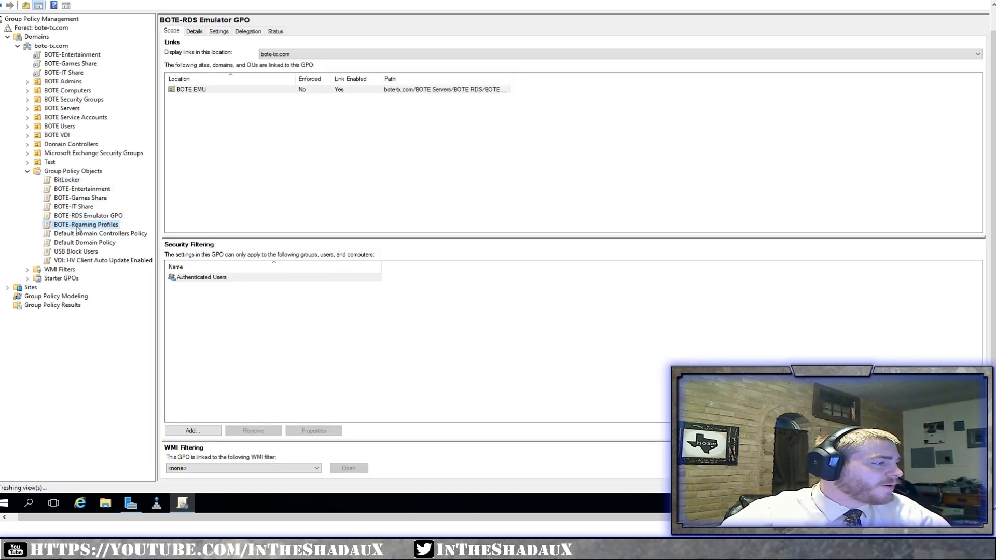
click(85, 224)
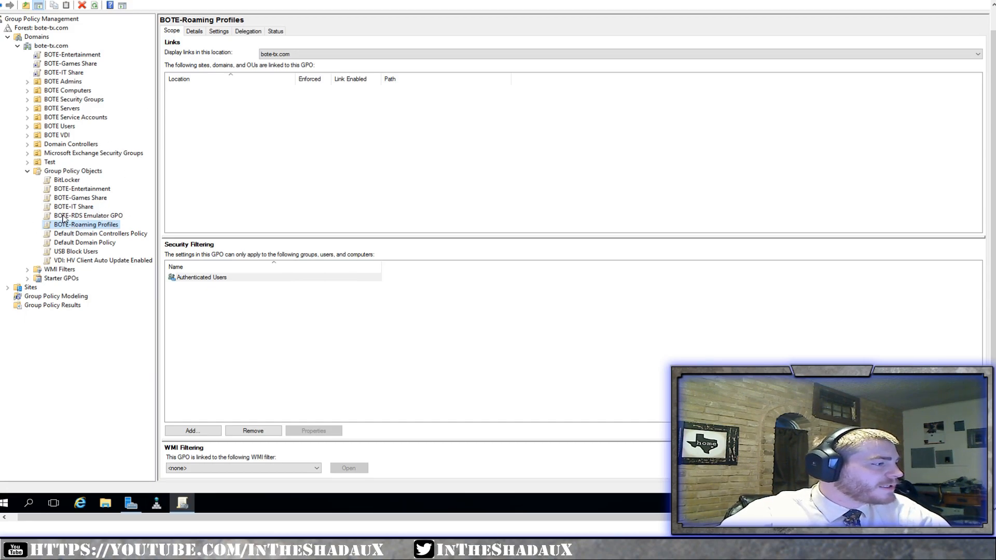
mouse_move(197, 105)
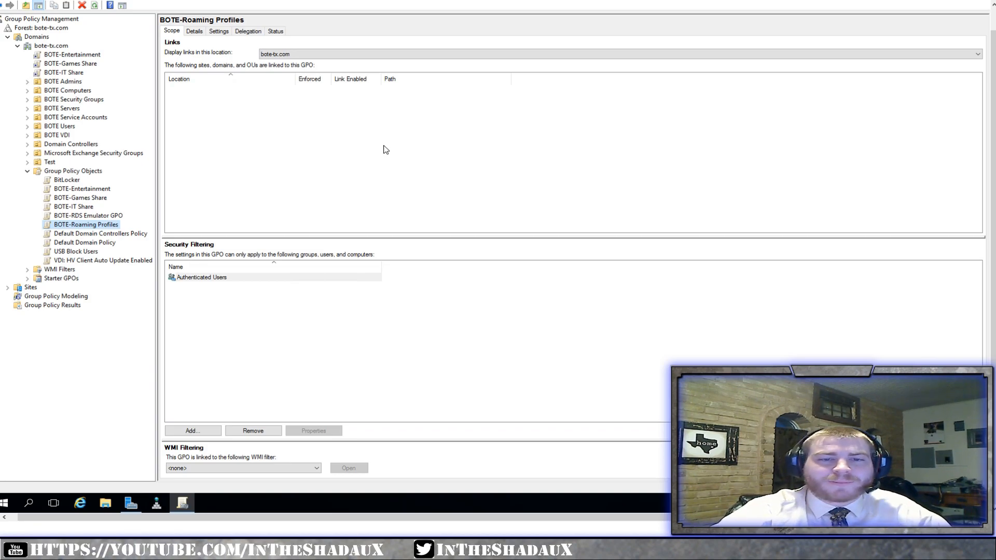
mouse_move(149, 142)
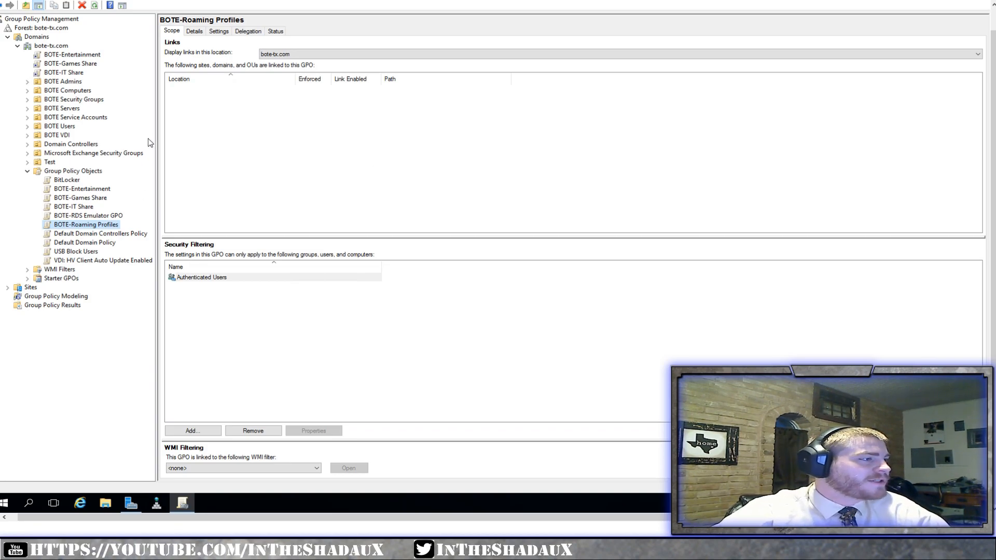
click(67, 180)
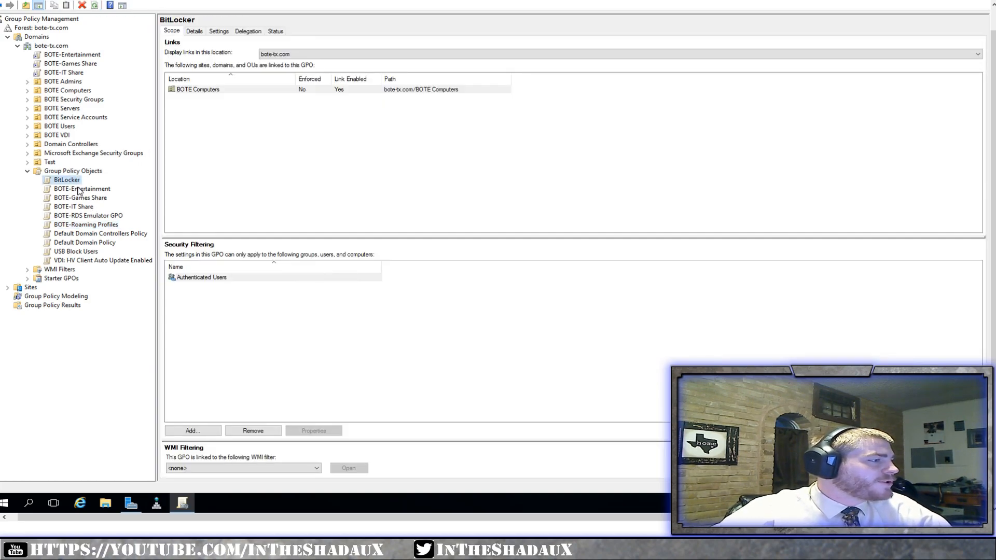
mouse_move(72, 95)
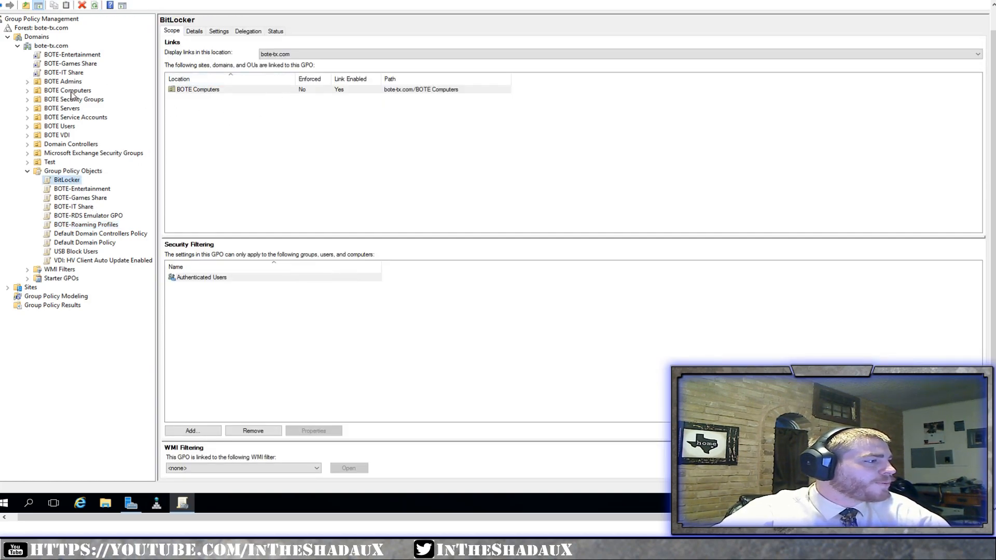
Check the BOTE Computers OU links, the Entertainment and Games Share GPOs, then return to the bote-tx.com domain page.
click(66, 90)
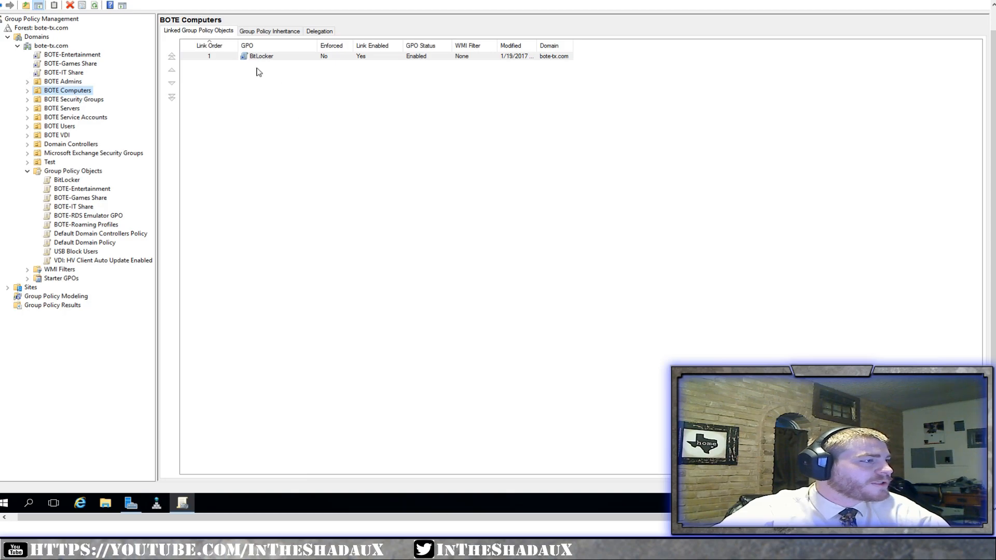
mouse_move(110, 214)
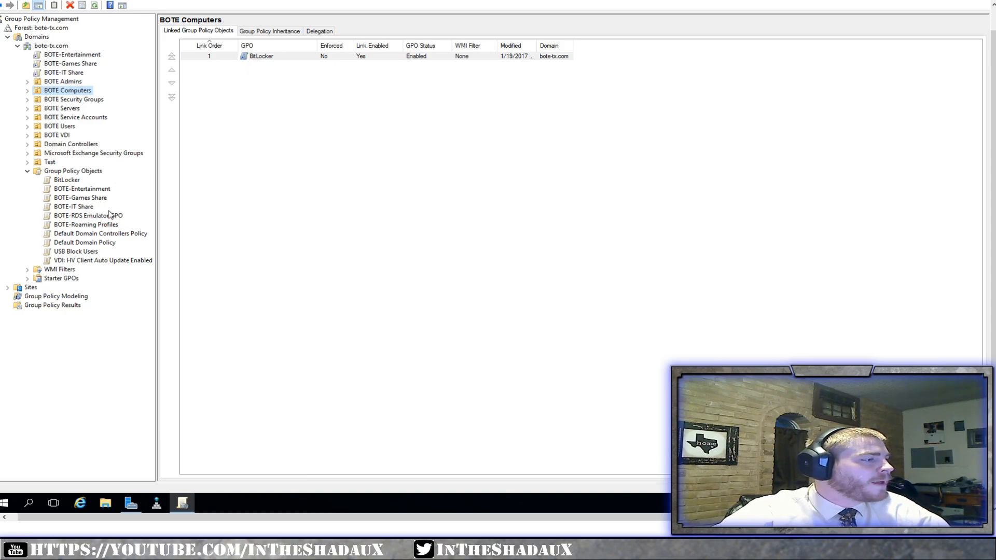
click(81, 189)
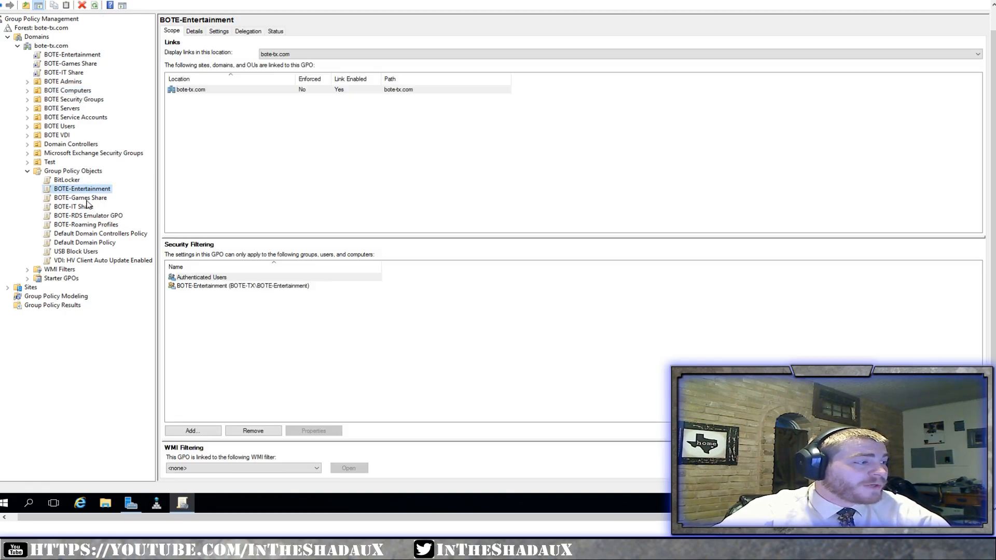
click(80, 197)
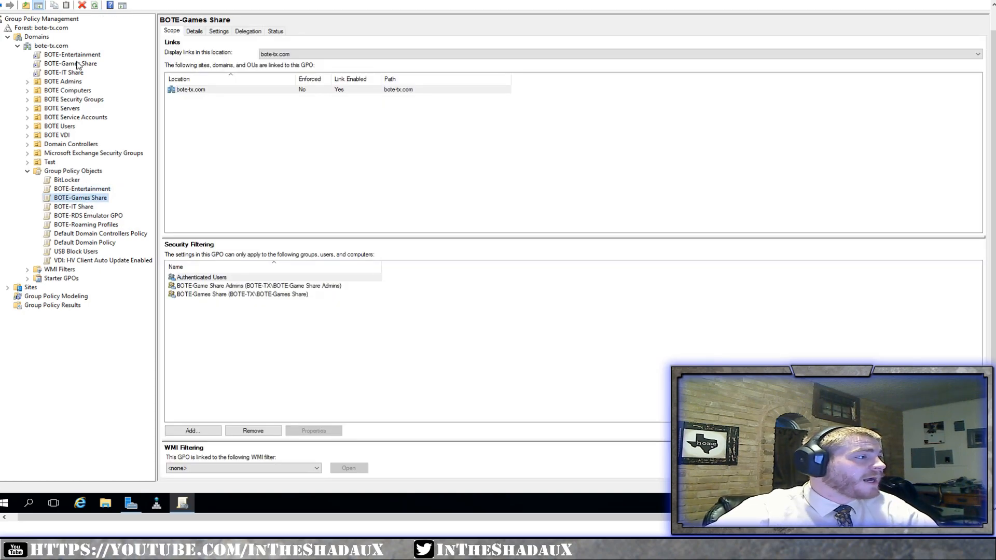
click(64, 72)
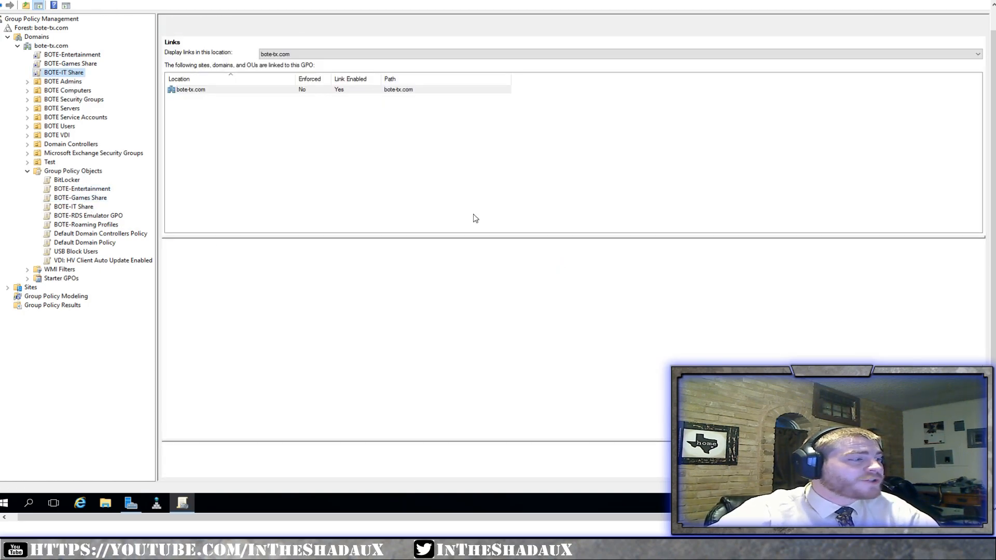
click(51, 45)
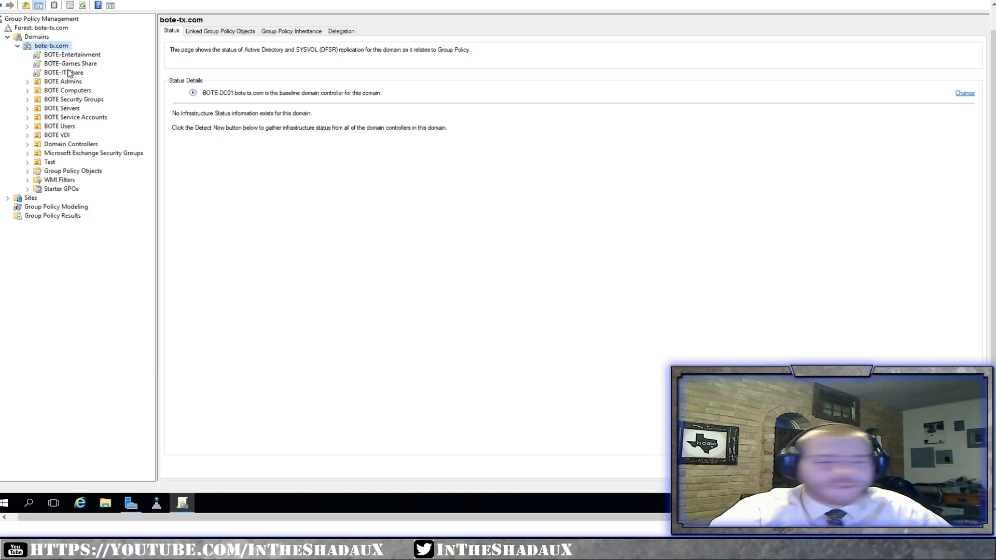
Expand BOTE Servers and BOTE VDI and check linked GPOs for VDI Servers, Security Groups and BOTE Crypto, all empty.
click(62, 81)
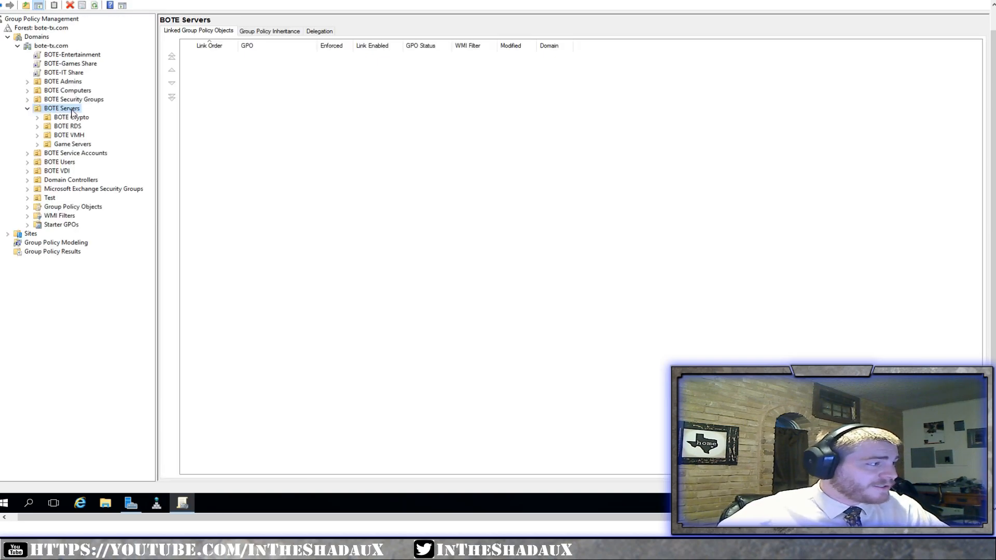
mouse_move(60, 170)
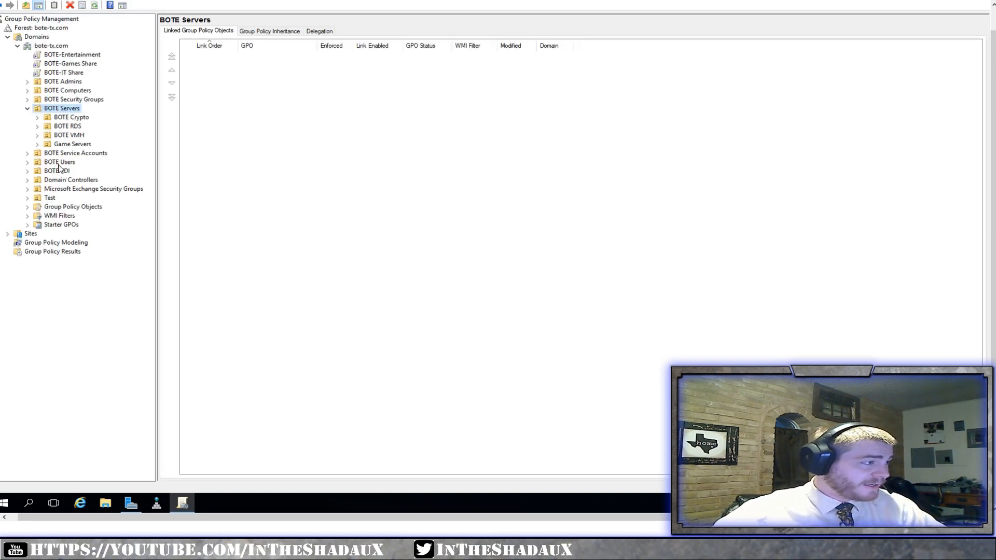
click(57, 171)
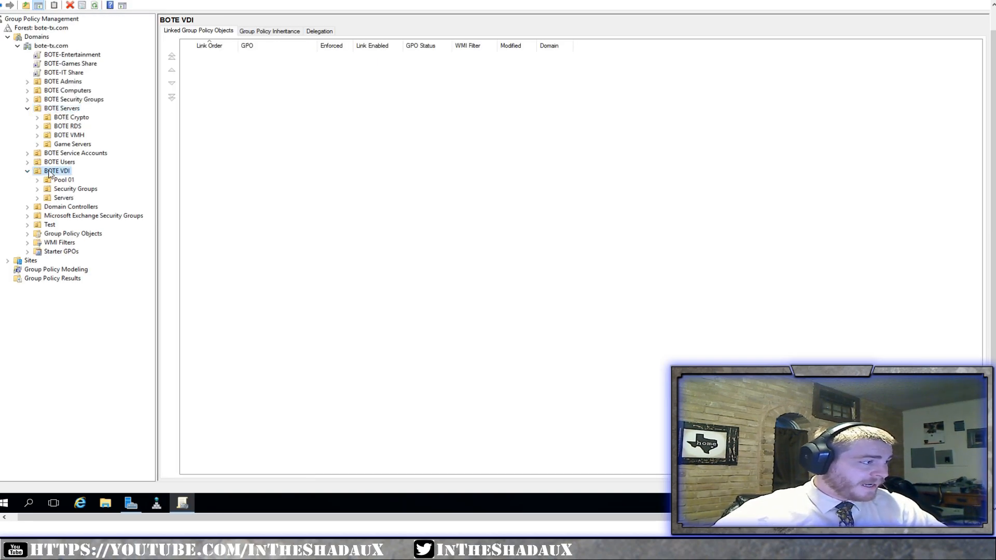
click(63, 197)
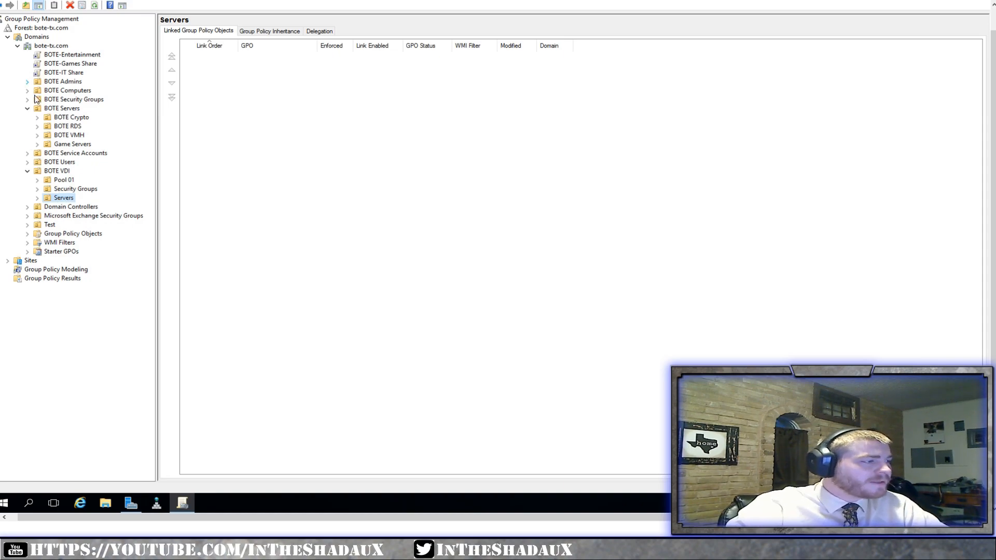
click(72, 99)
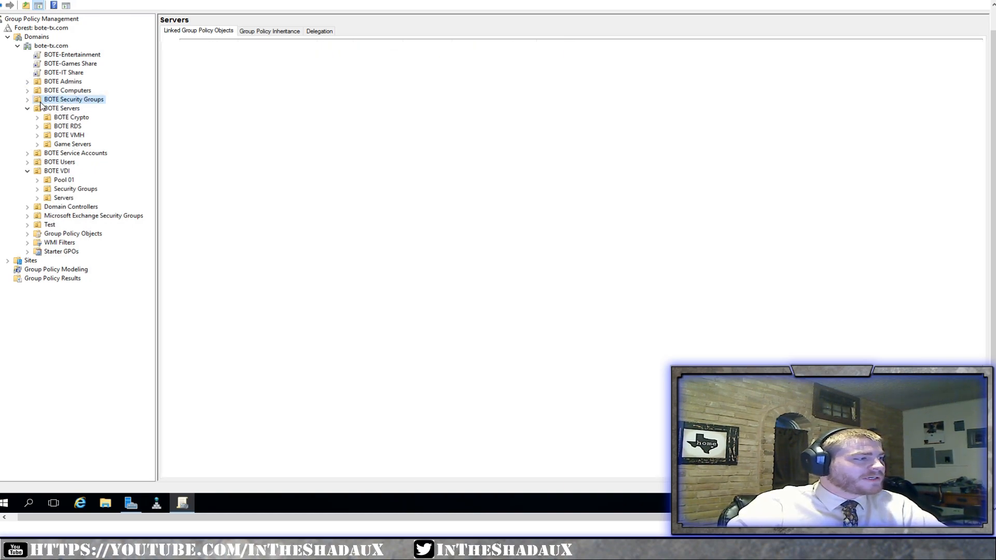
click(72, 117)
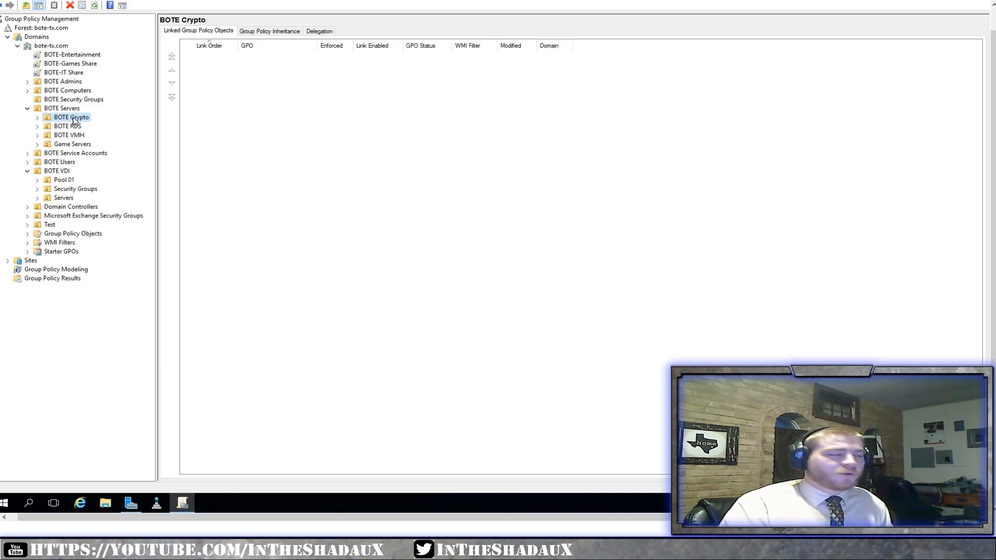
mouse_move(92, 149)
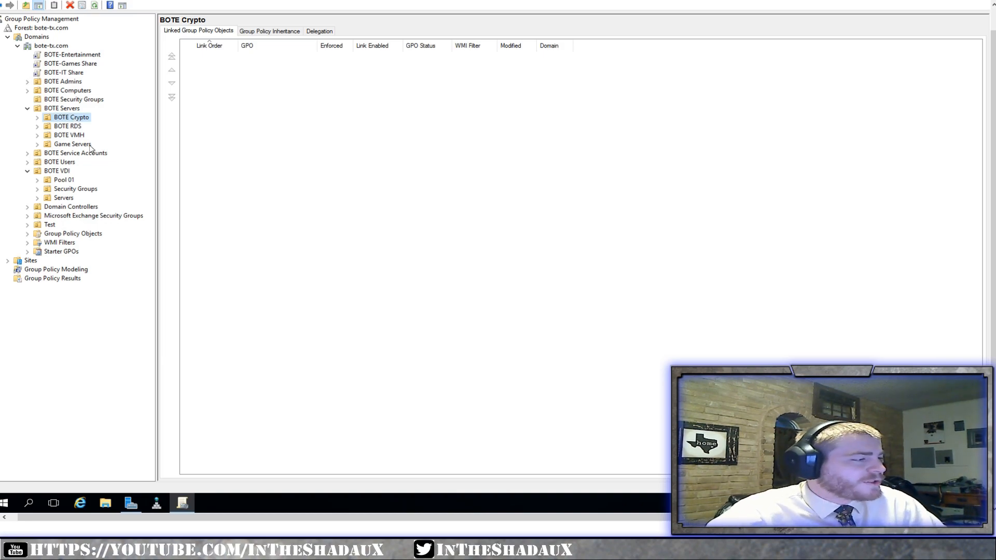
Select the BOTE-Games Share link, close its policy editor and dismiss the global-changes warning.
click(69, 63)
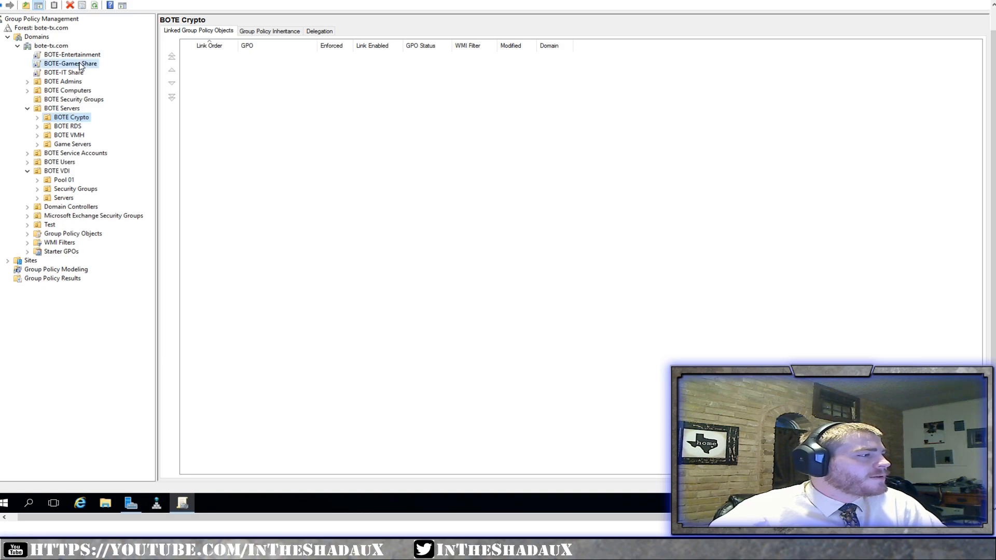
mouse_move(128, 70)
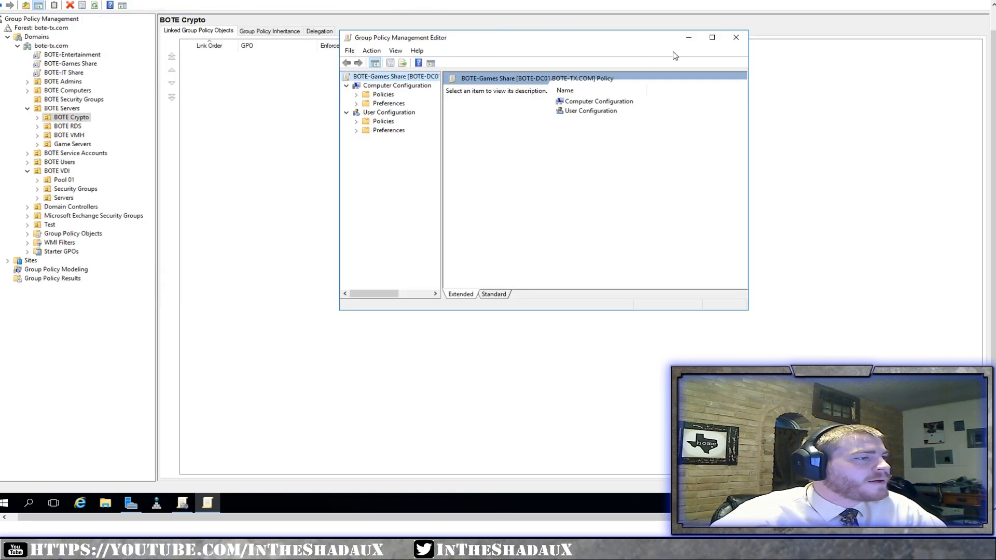
click(735, 37)
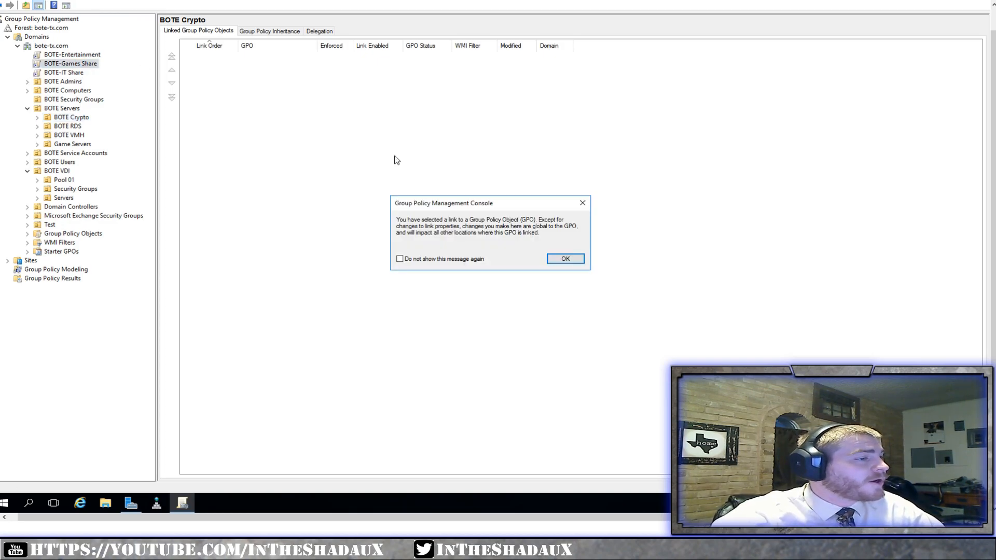
click(565, 258)
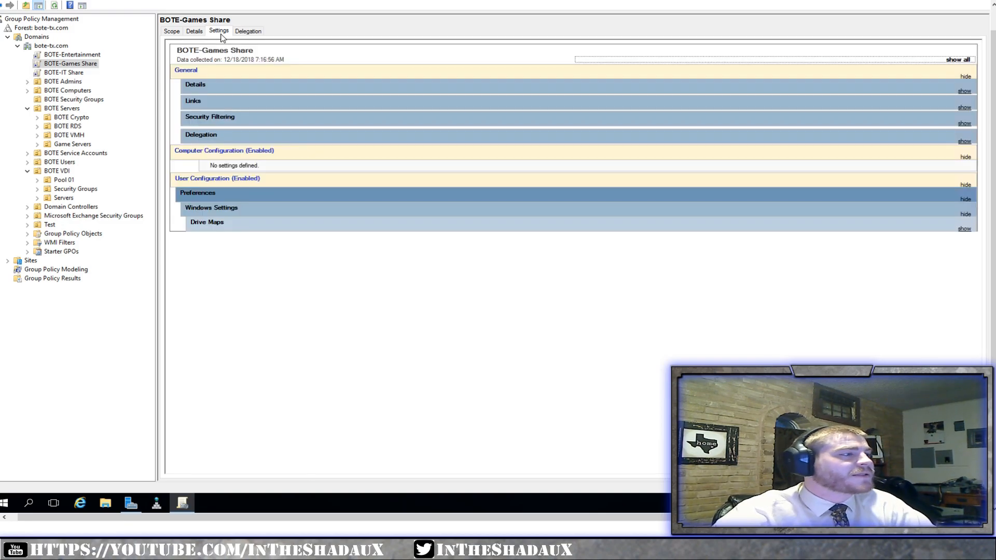
mouse_move(228, 83)
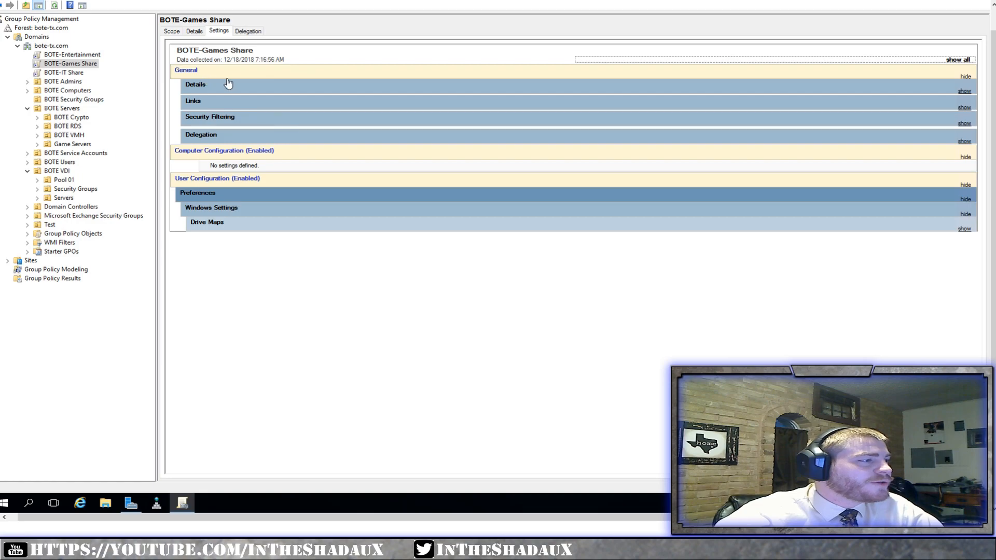
mouse_move(235, 143)
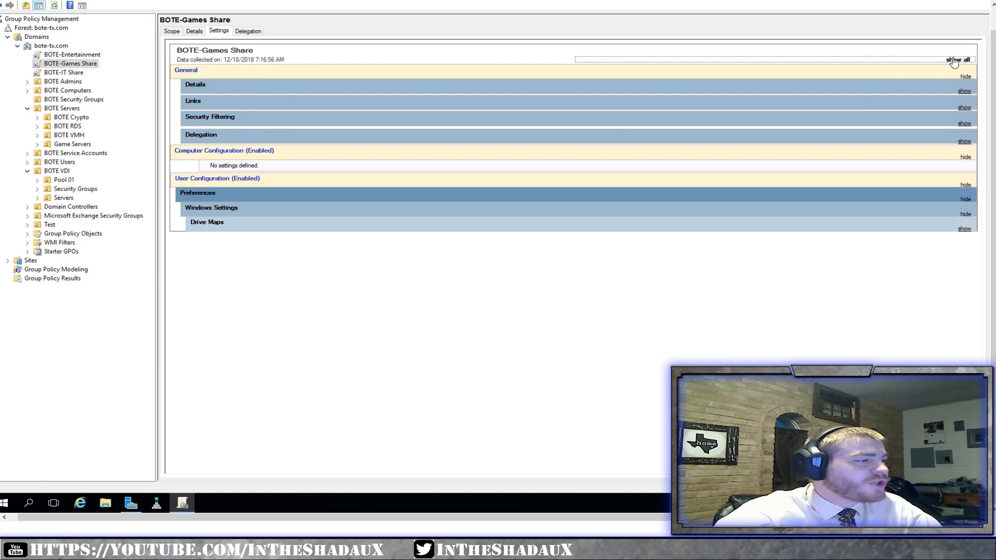
Show all sections of the BOTE-Games Share settings report and scroll through its G: drive map preferences.
click(958, 59)
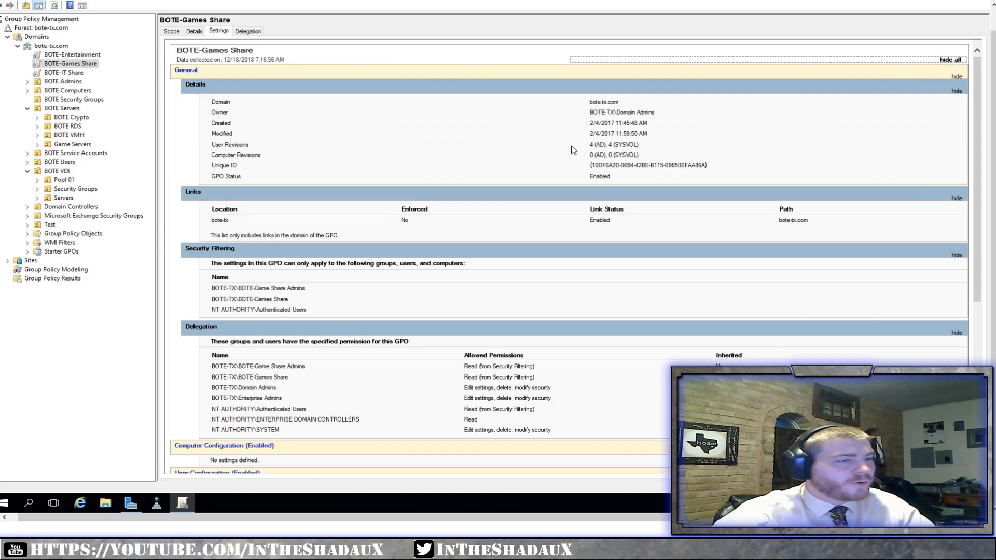
mouse_move(590, 145)
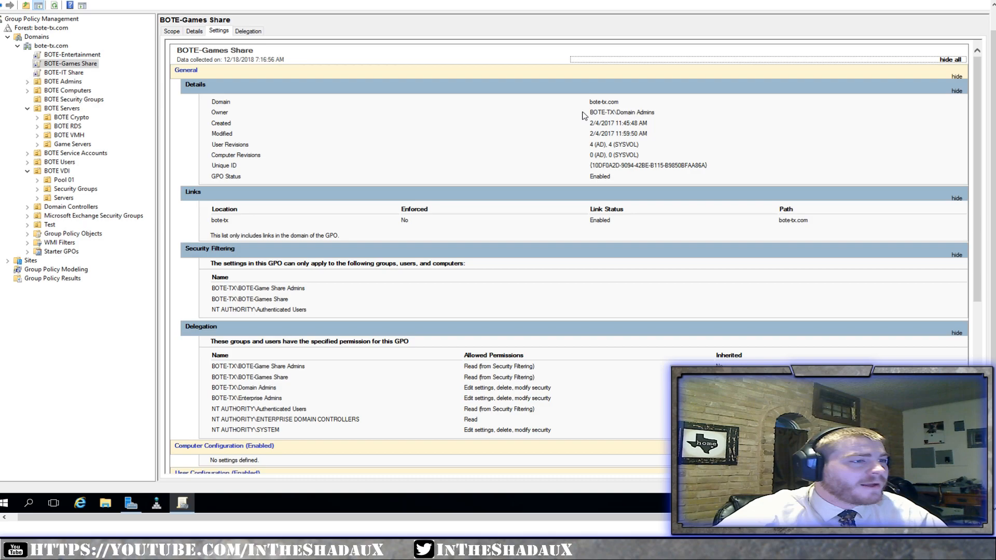
mouse_move(625, 165)
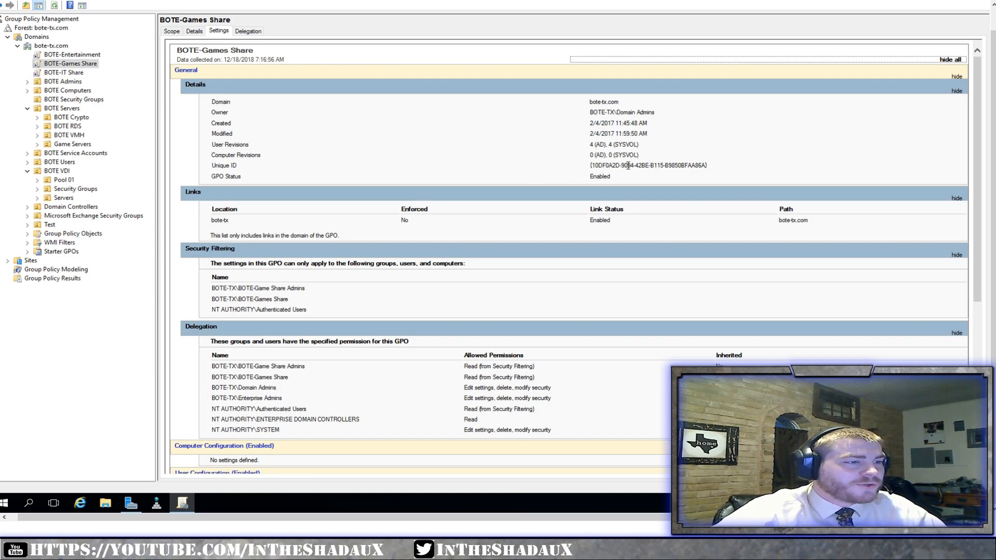
scroll(down, 3)
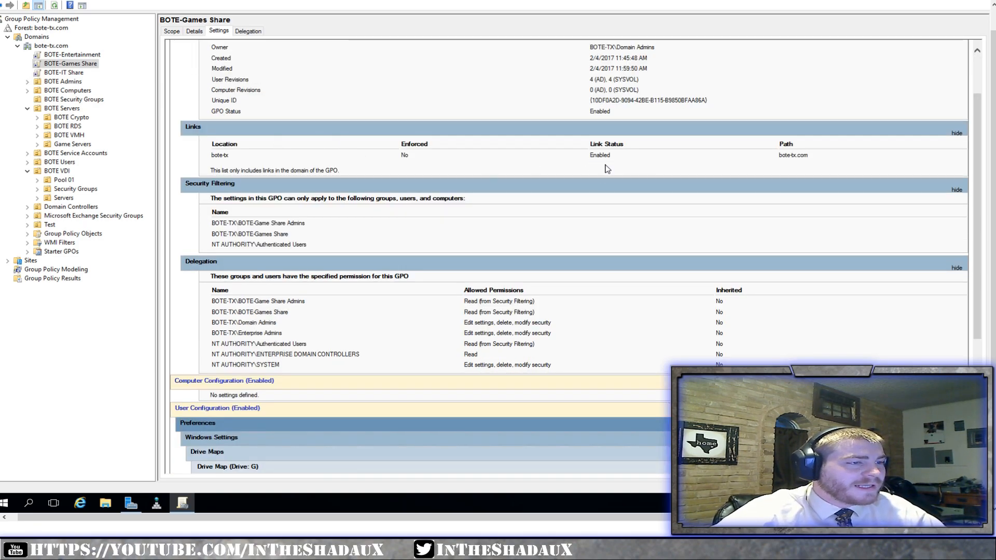
mouse_move(431, 160)
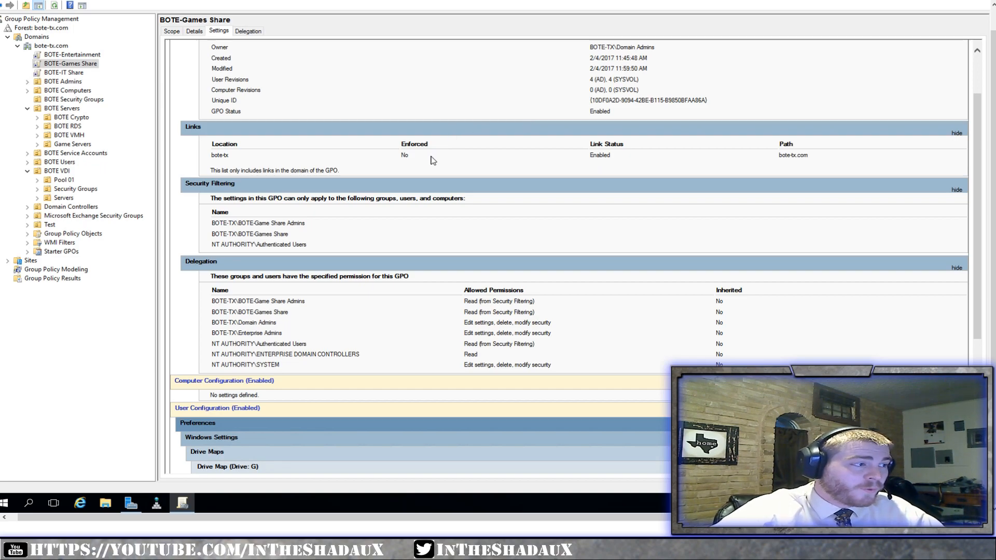
mouse_move(420, 159)
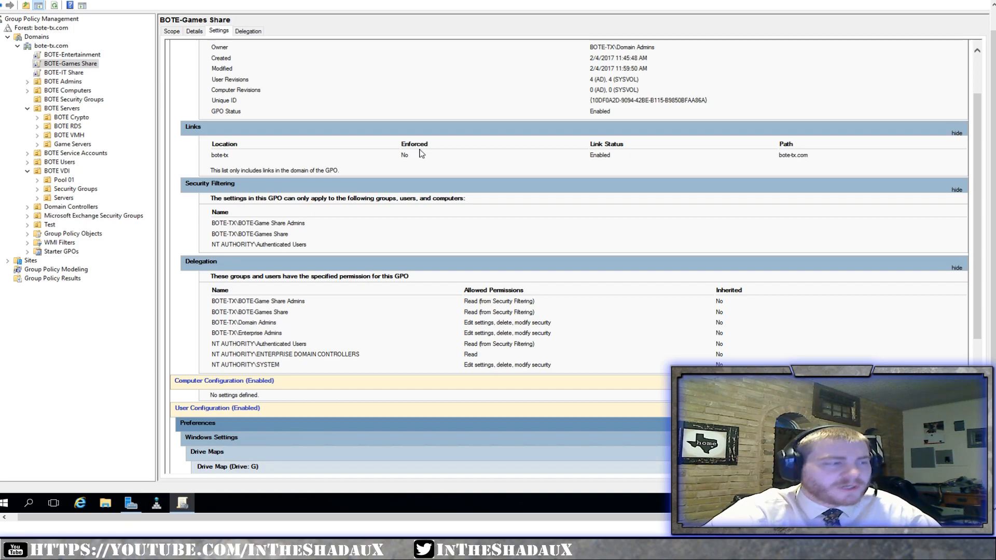
mouse_move(366, 182)
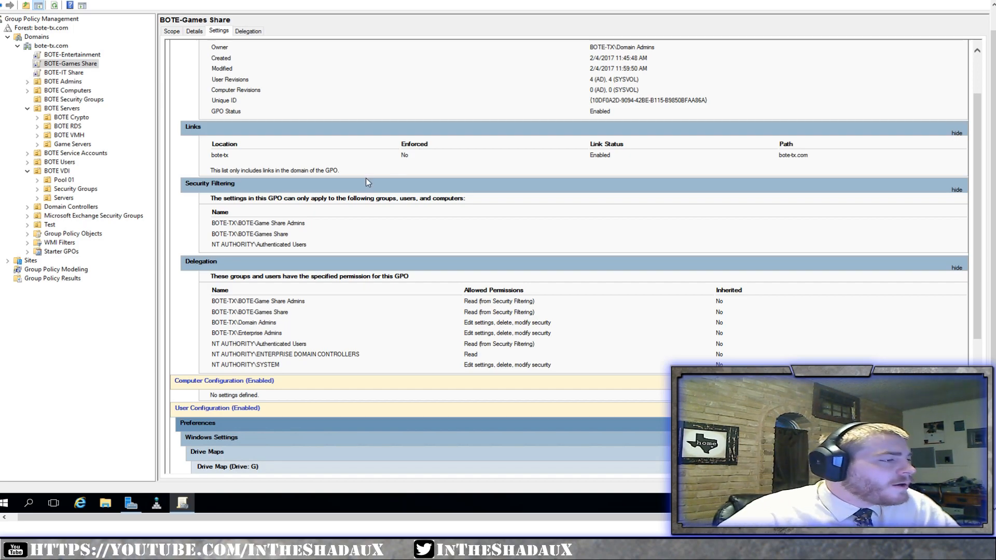
mouse_move(347, 210)
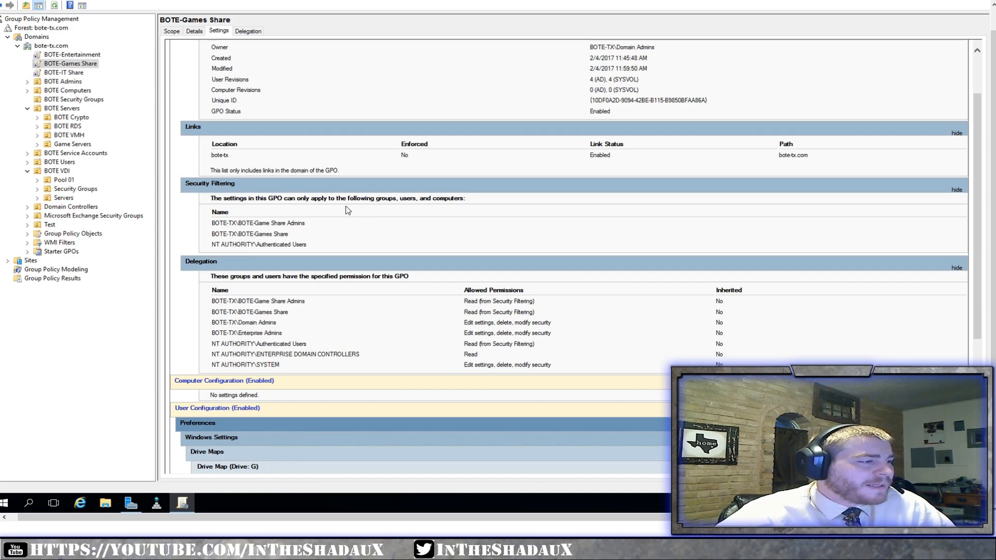
mouse_move(410, 205)
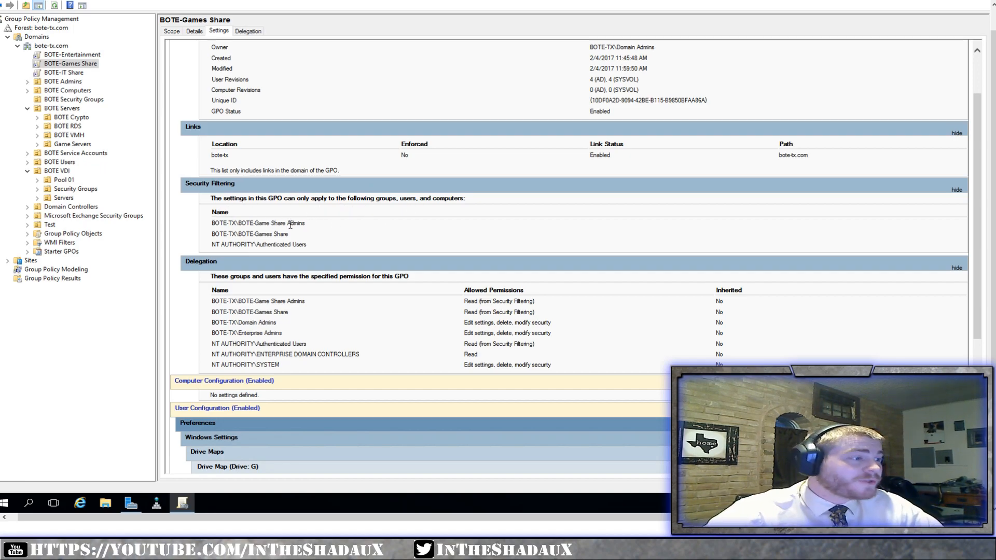
scroll(down, 3)
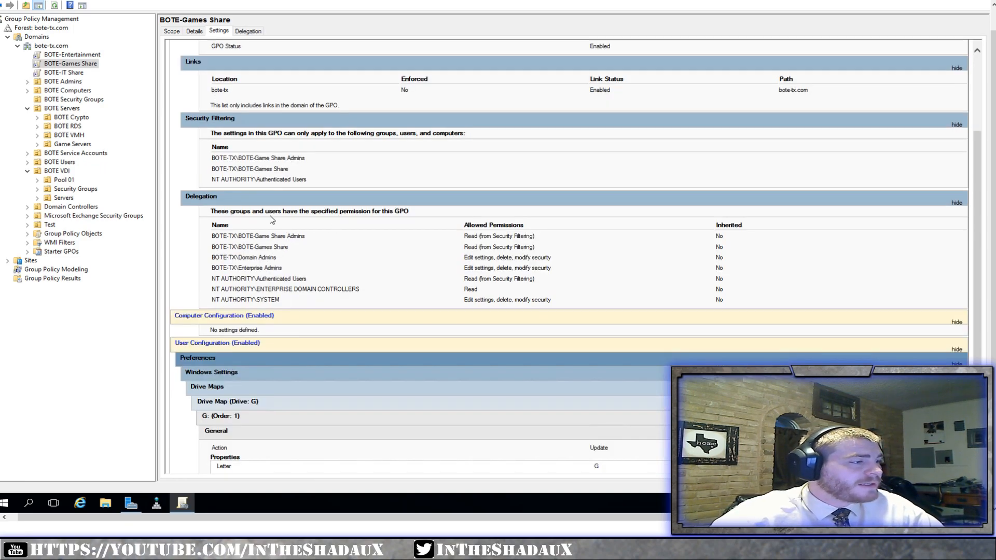
mouse_move(266, 230)
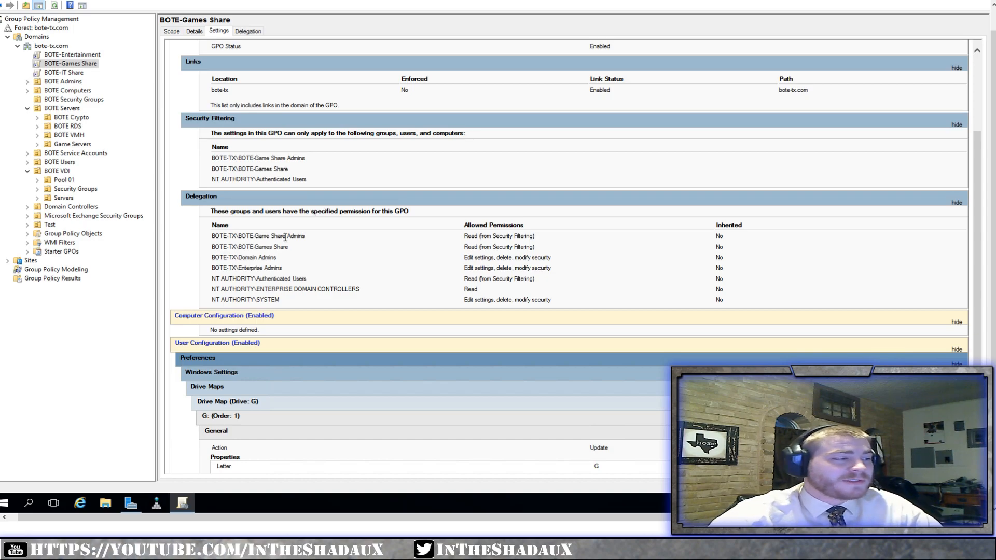
scroll(down, 3)
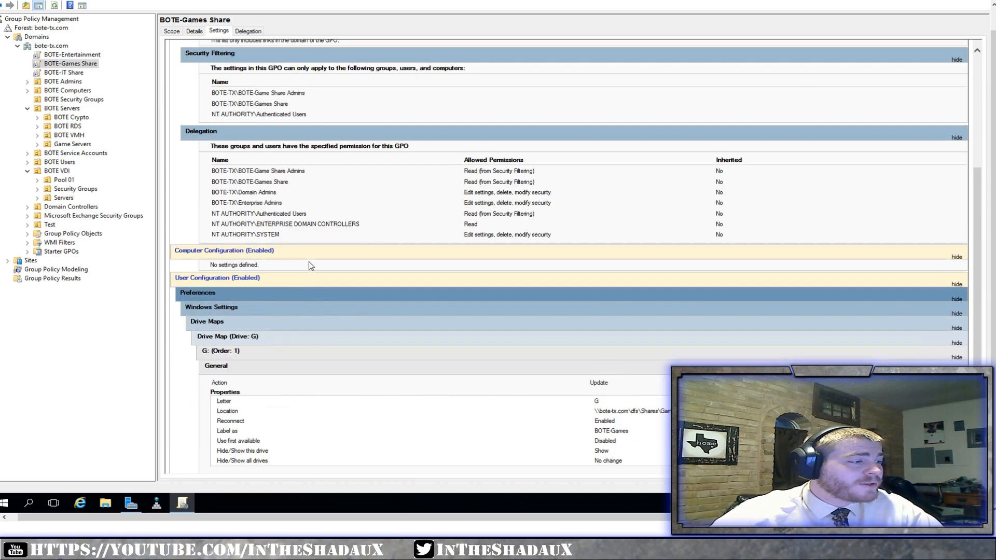
scroll(up, 3)
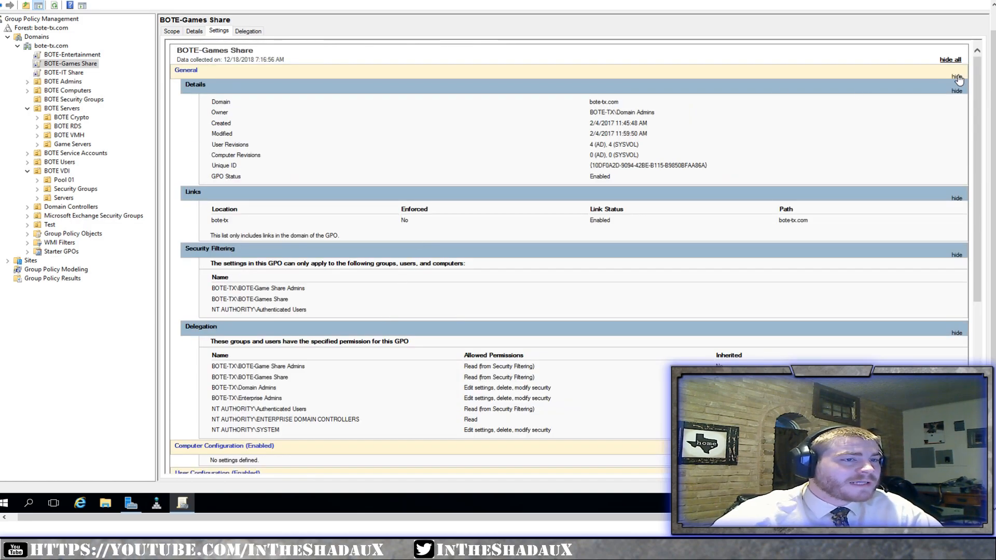
Collapse the General section and read the G: drive map to \\bote-tx.com\dfs\Shares\Games, labelled BOTE-Games.
click(956, 76)
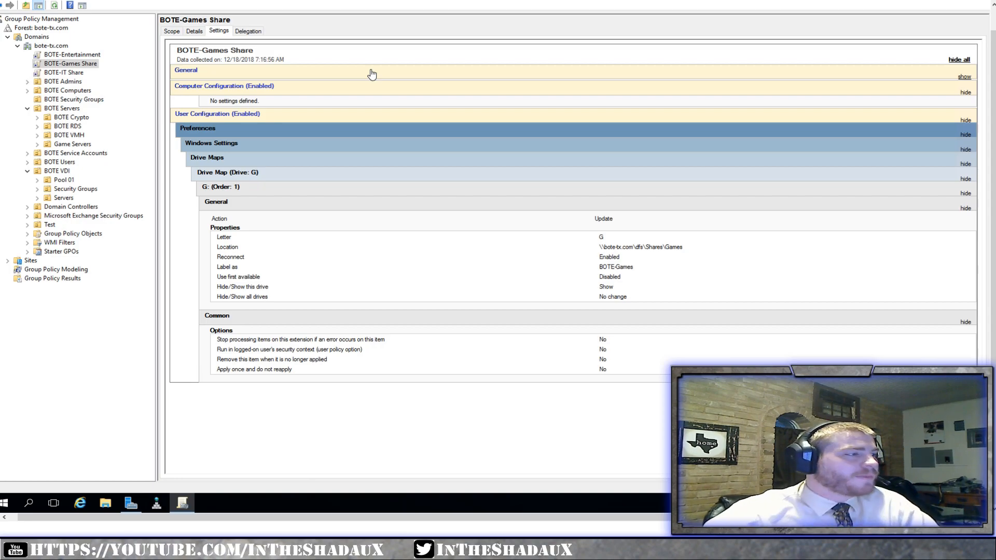
mouse_move(489, 138)
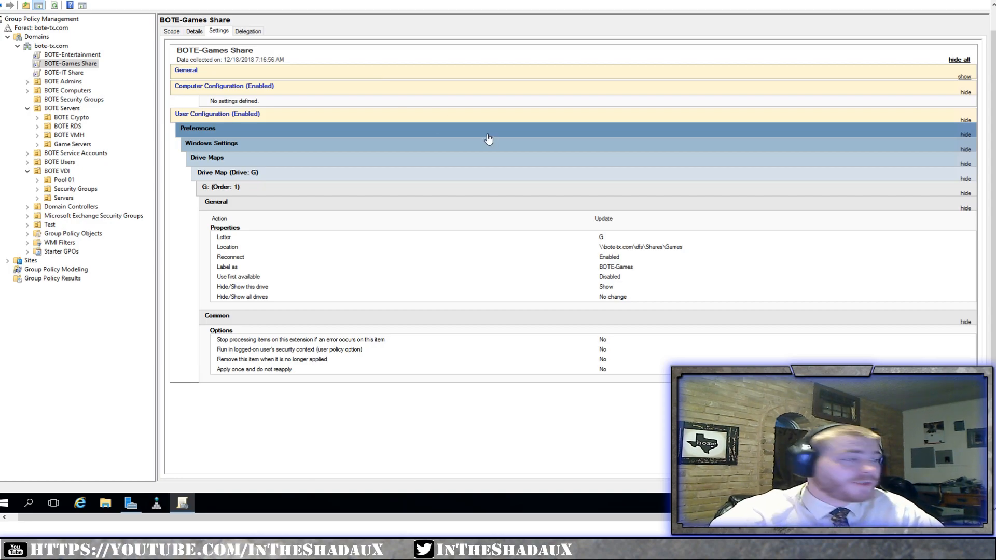
mouse_move(290, 101)
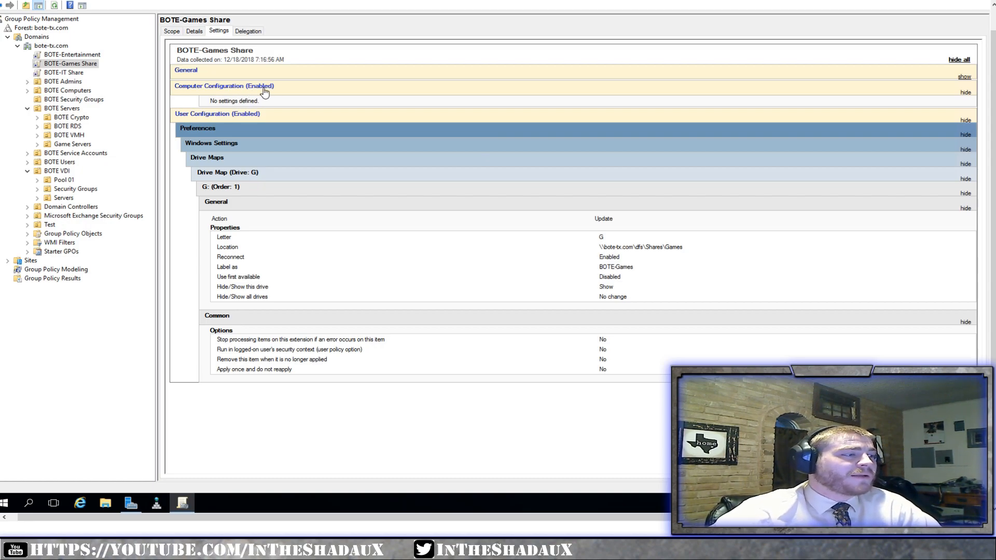
mouse_move(200, 120)
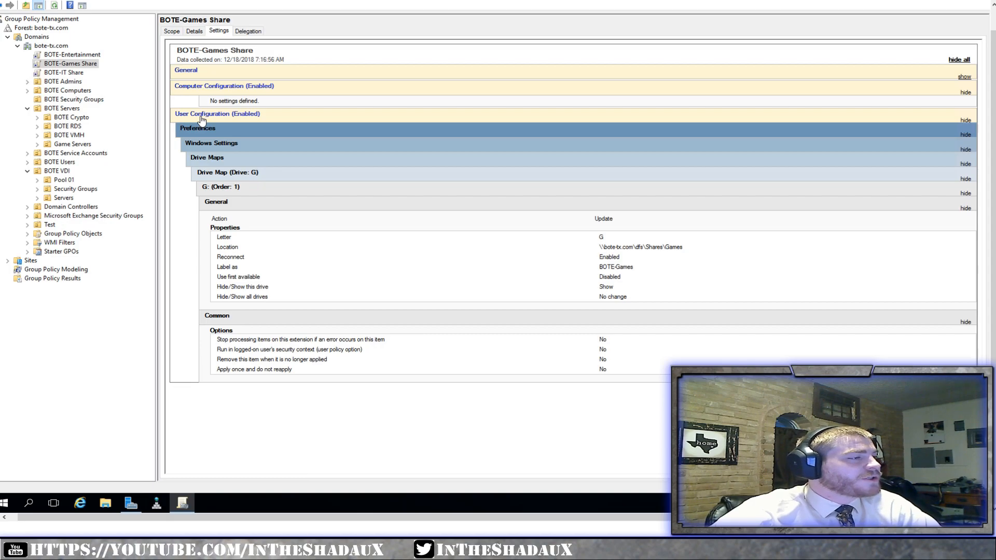
mouse_move(248, 318)
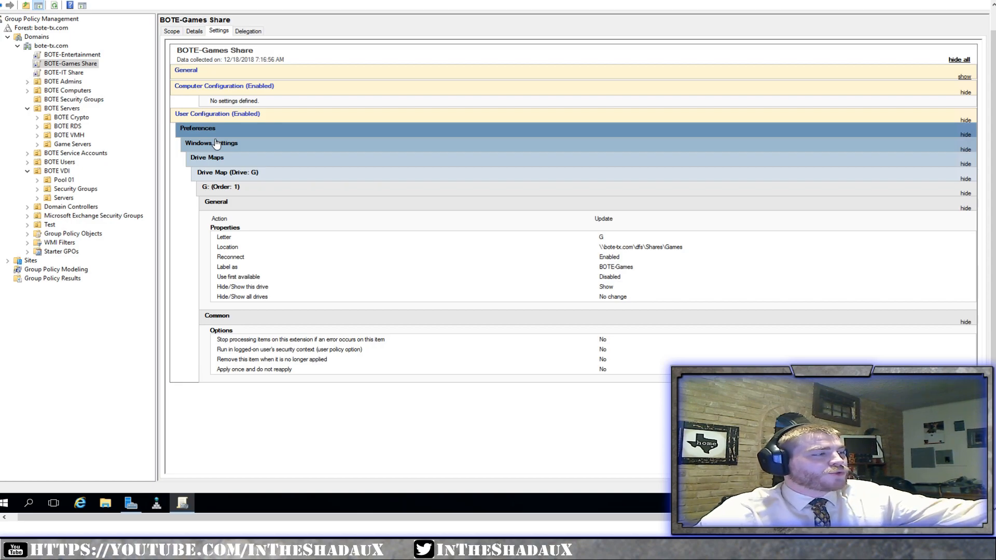
mouse_move(294, 154)
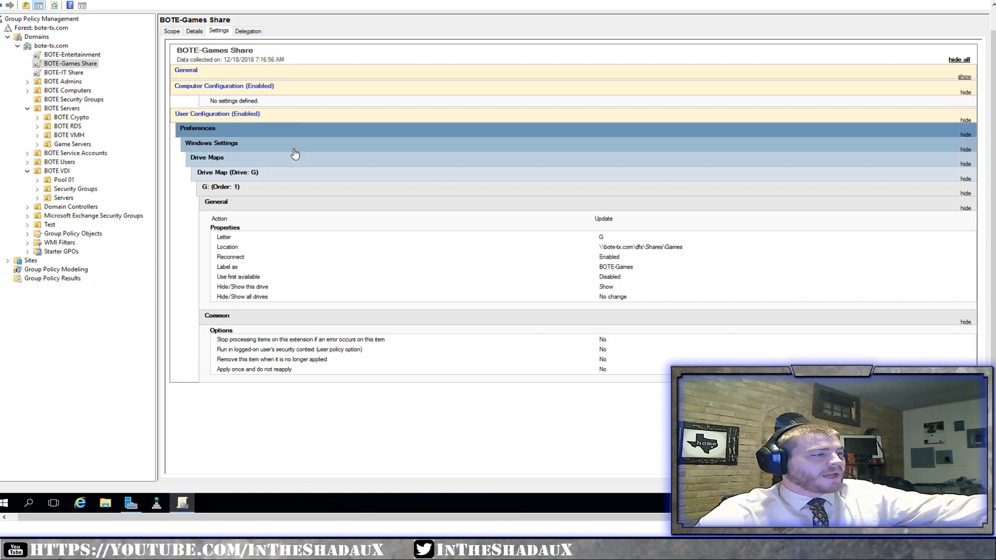
mouse_move(236, 185)
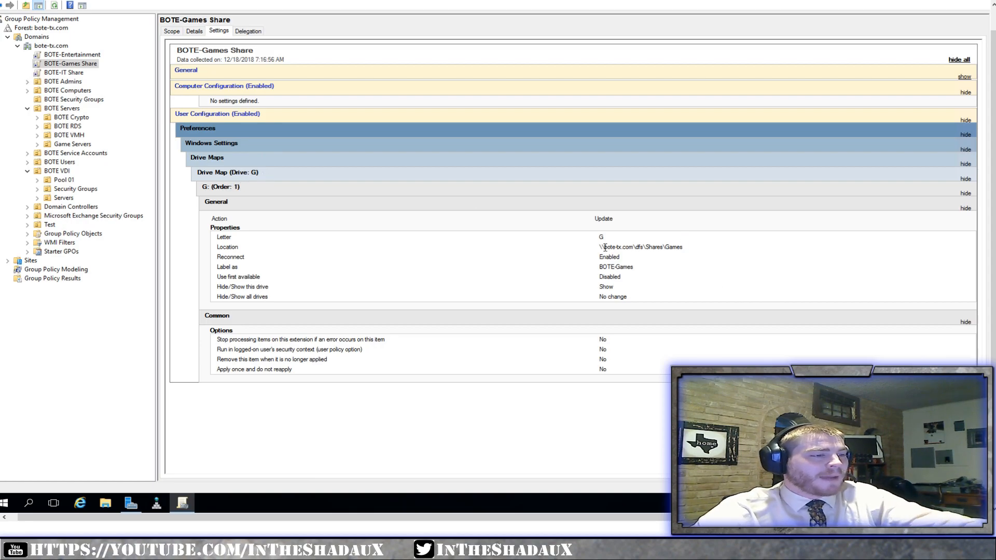
double_click(640, 247)
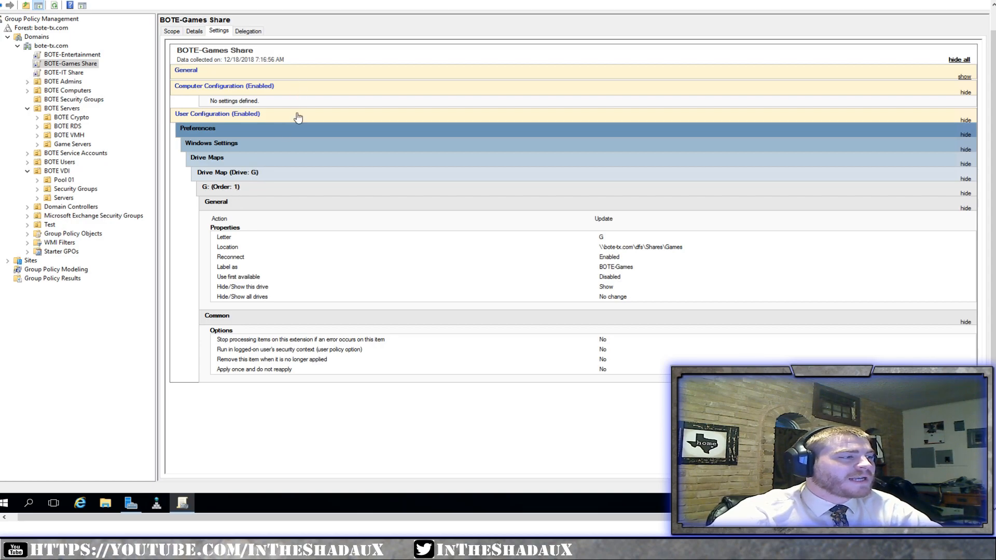
mouse_move(317, 87)
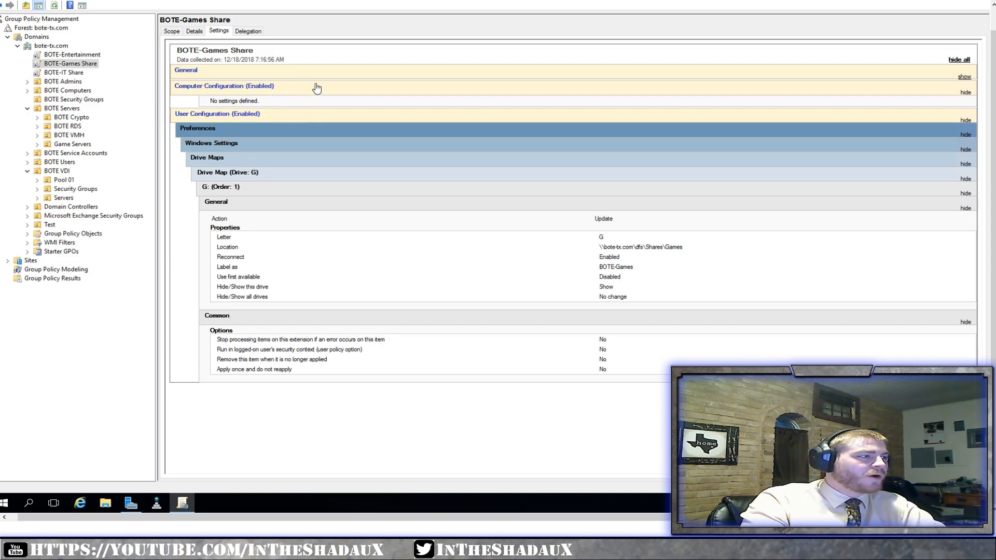
mouse_move(336, 308)
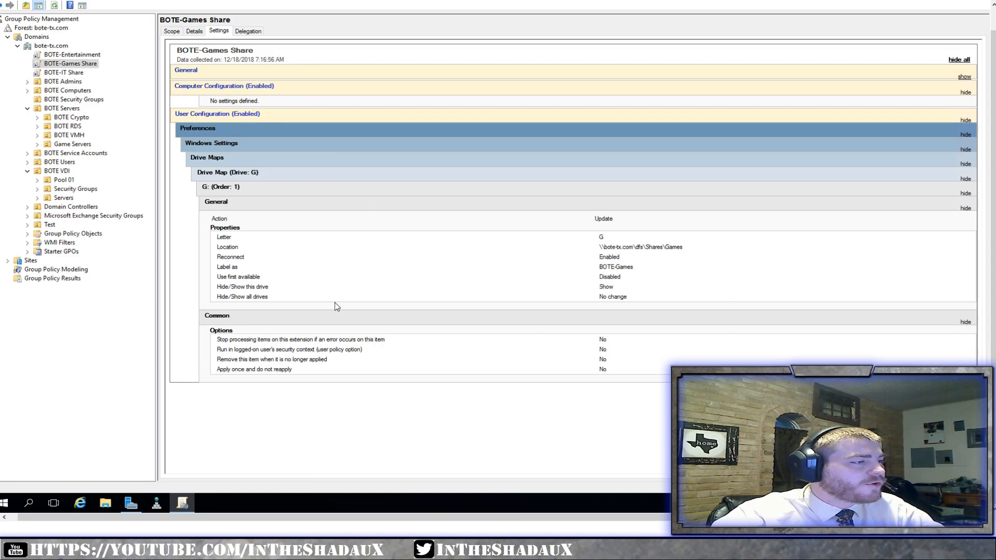
mouse_move(591, 248)
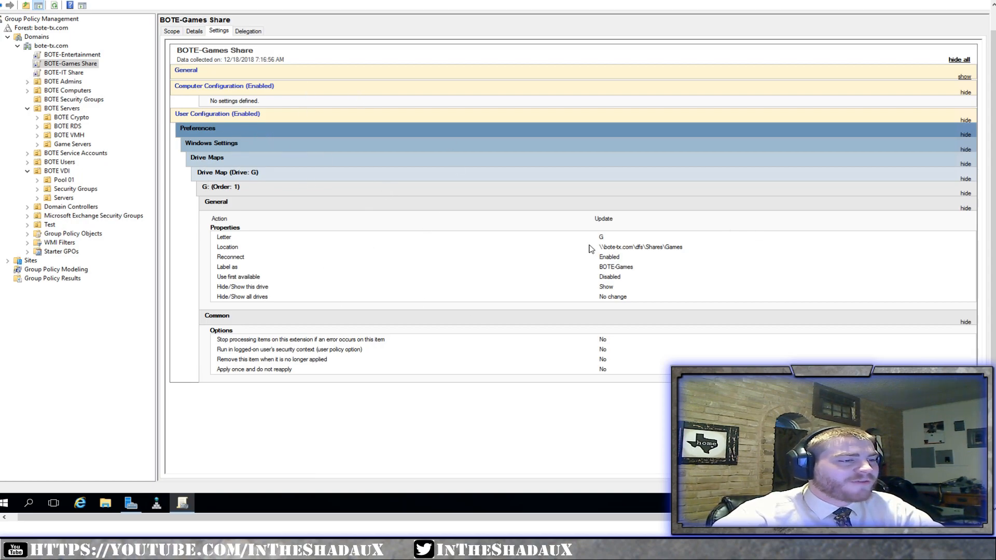
double_click(640, 247)
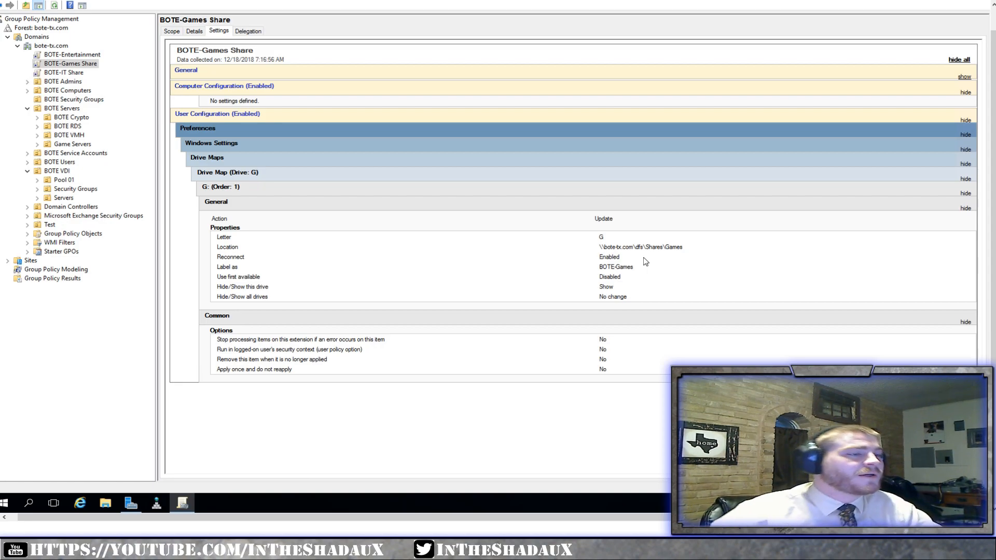
Show the BOTE-IT Share policy's full settings with its T: drive map to the BOTE-IT Share folder.
click(63, 73)
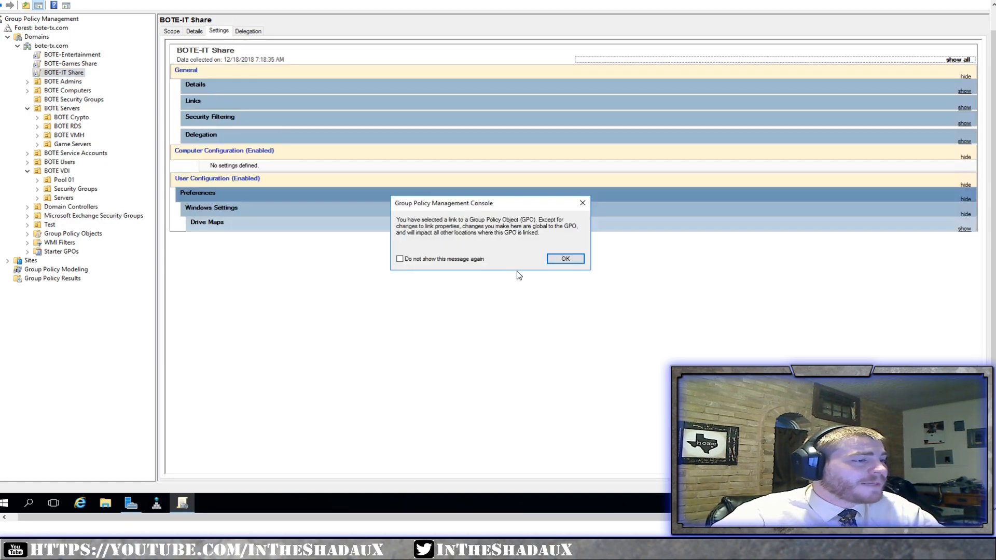
click(564, 259)
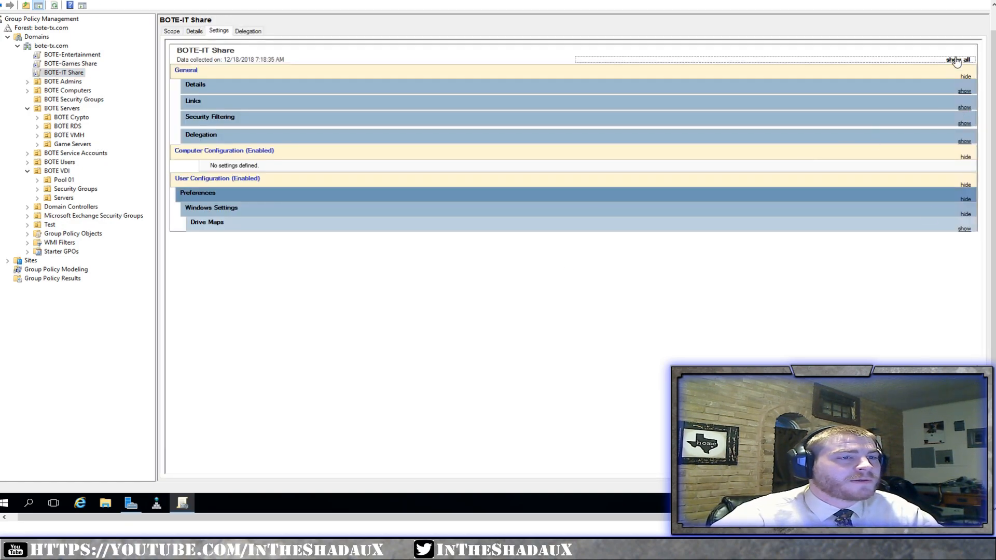
click(957, 59)
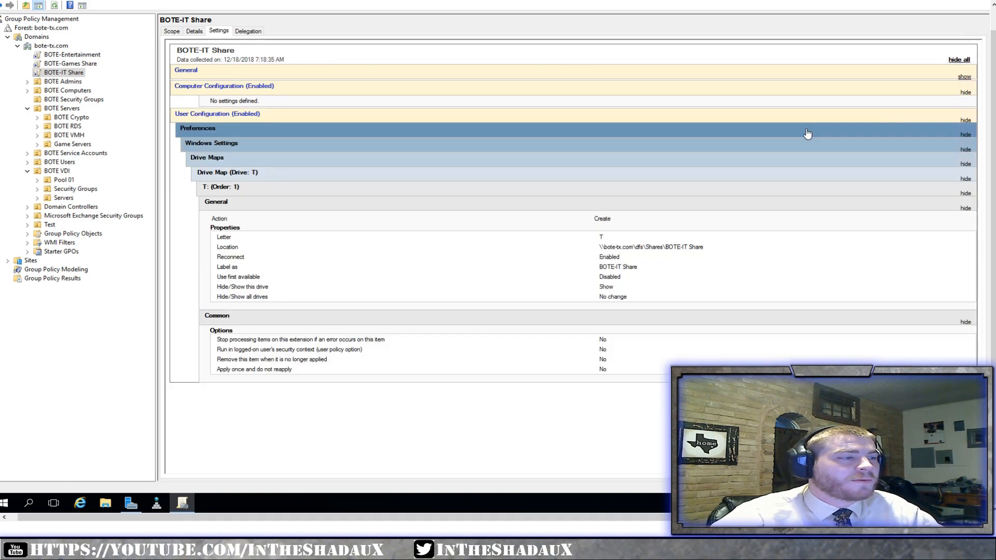
mouse_move(523, 320)
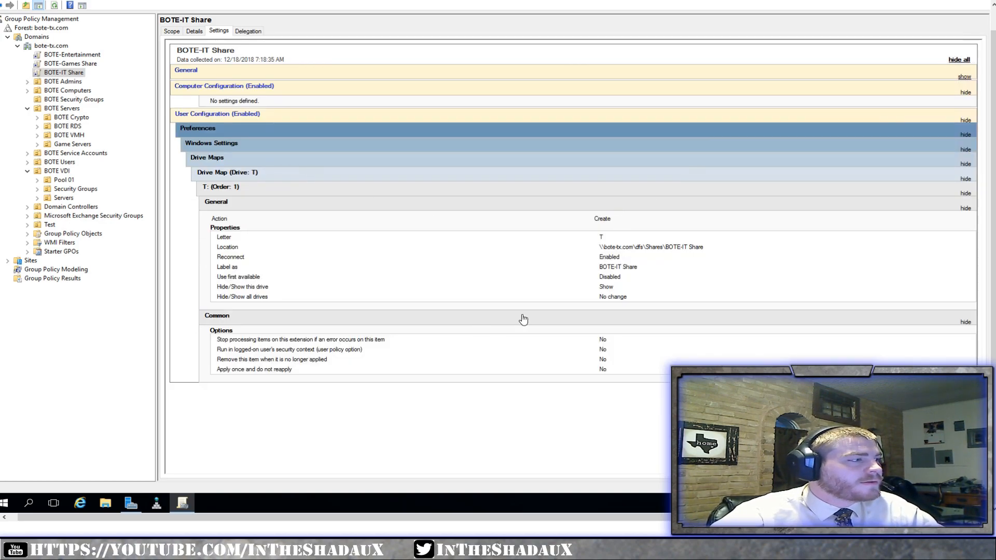
mouse_move(603, 236)
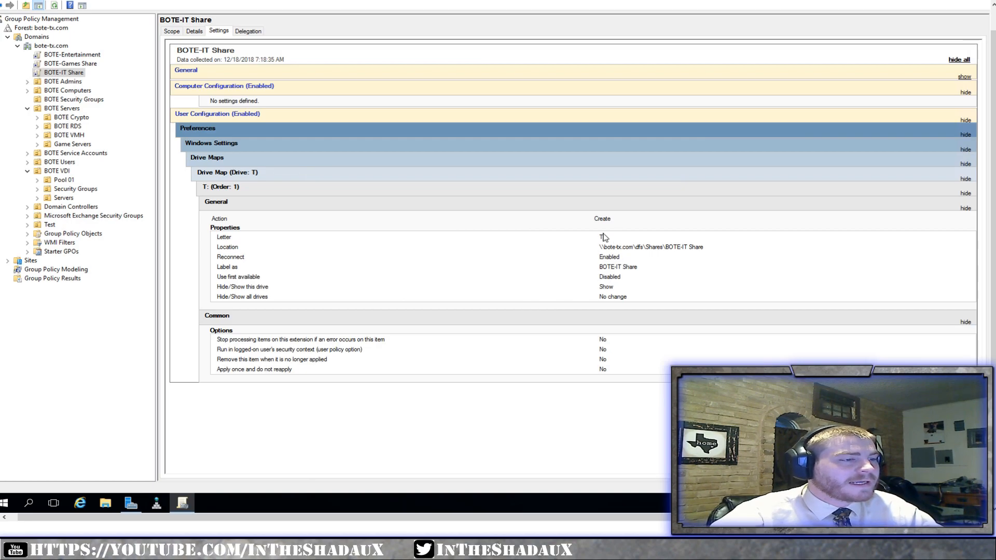
mouse_move(118, 89)
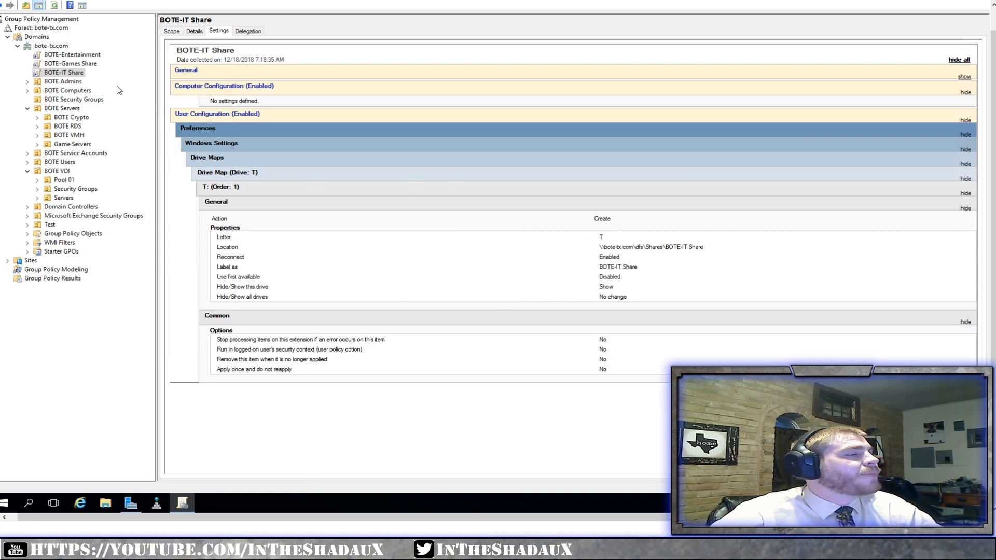
mouse_move(40, 247)
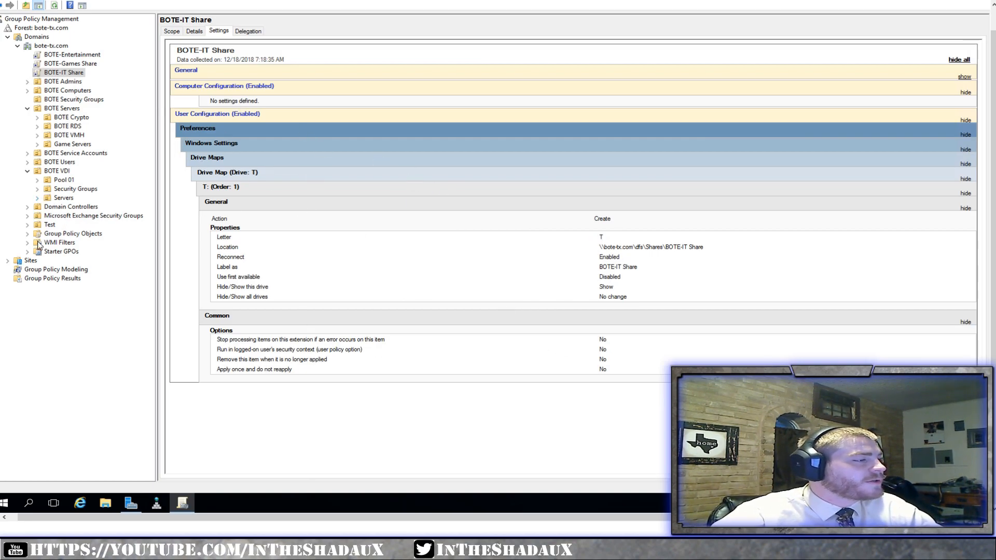
mouse_move(45, 212)
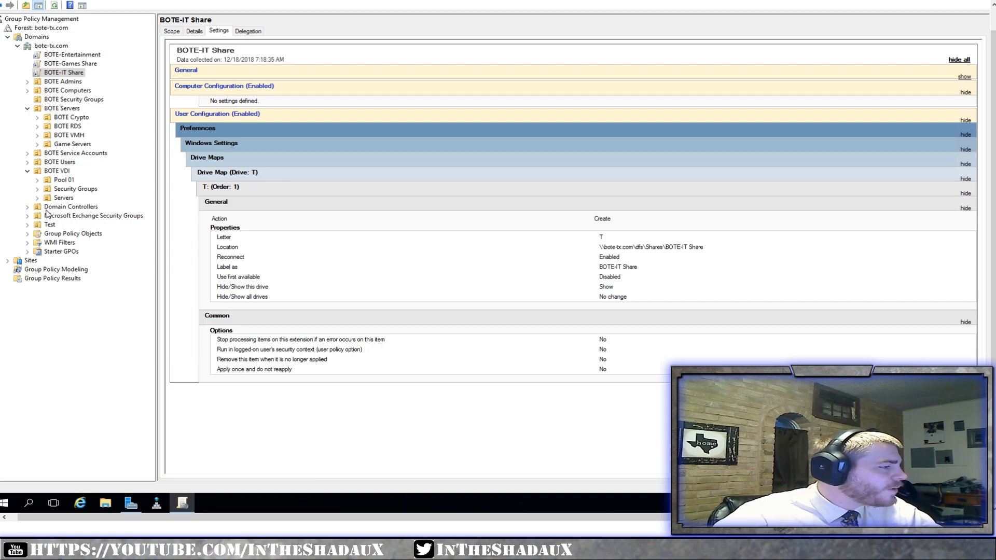
Browse the BitLocker, USB Block Users, VDI, Roaming Profiles settings reports and end on BOTE-RDS Emulator GPO.
click(67, 242)
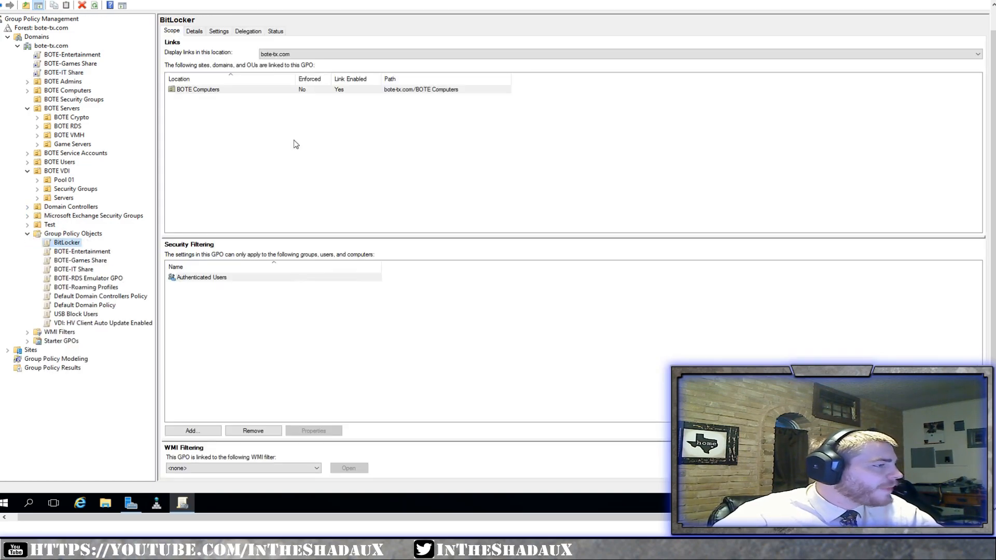
click(218, 30)
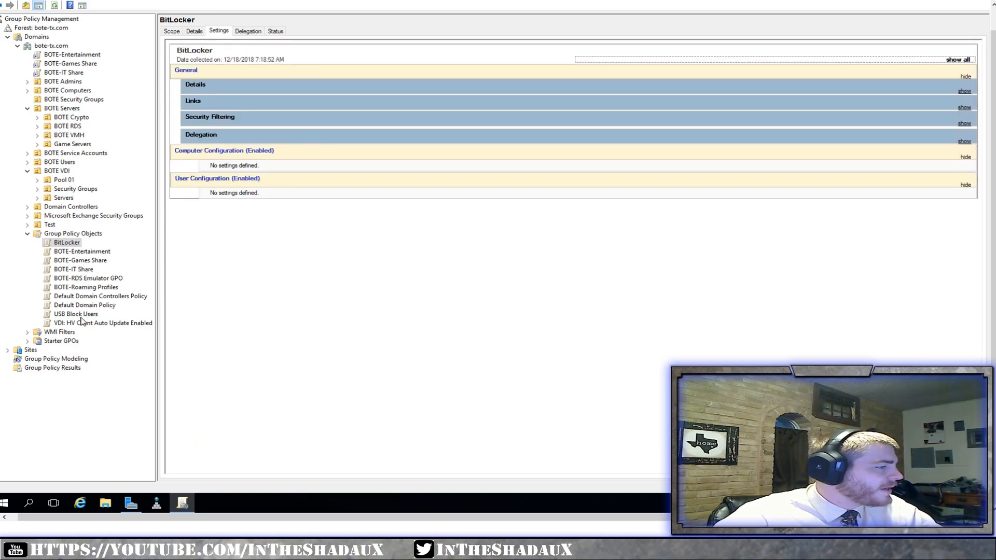
click(75, 314)
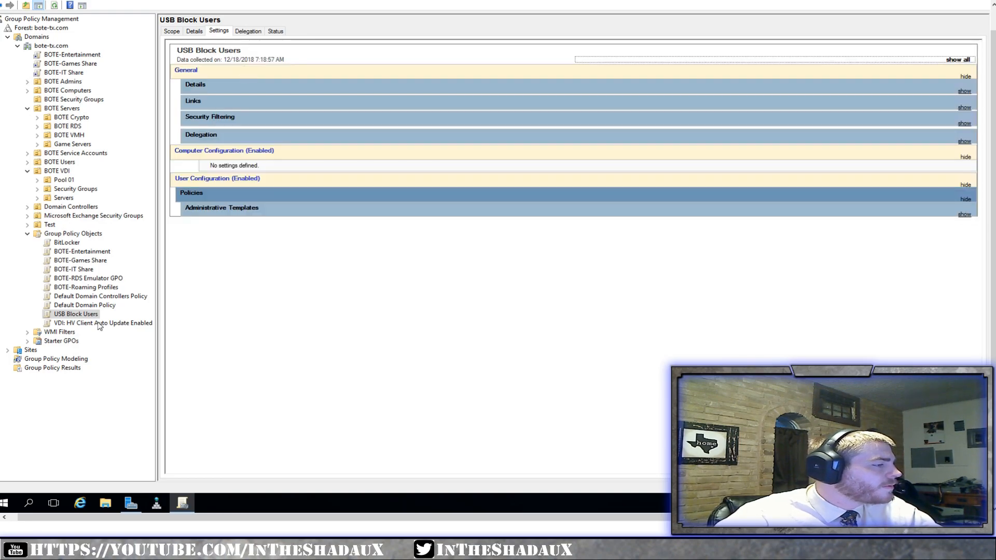
click(103, 323)
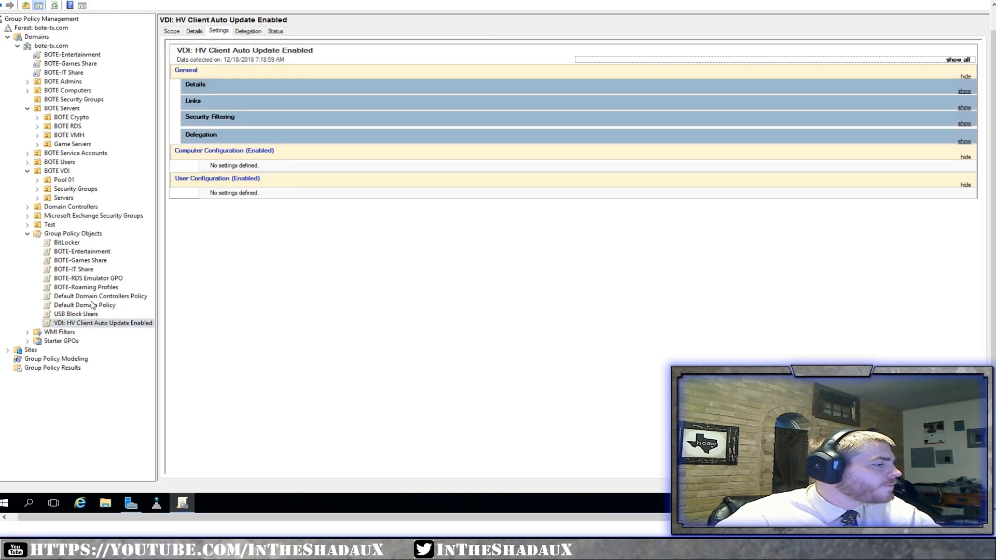
click(87, 286)
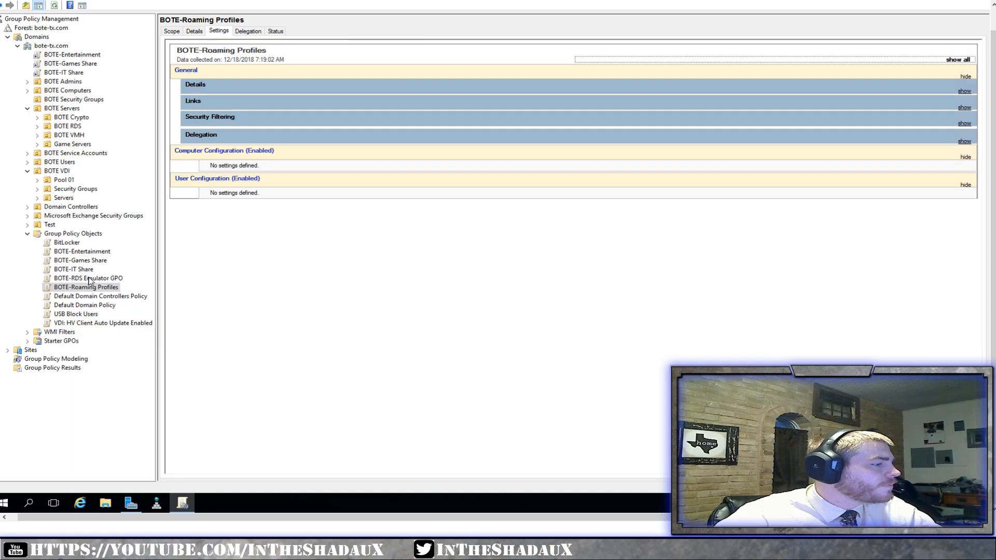
click(87, 278)
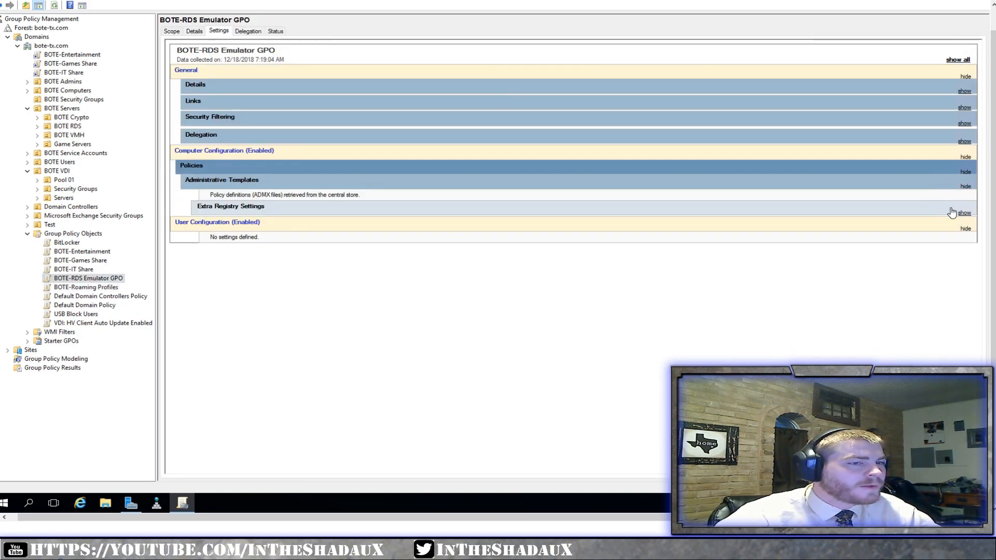
Expand the Extra Registry Settings showing four Terminal Services values, each set to 1.
click(964, 212)
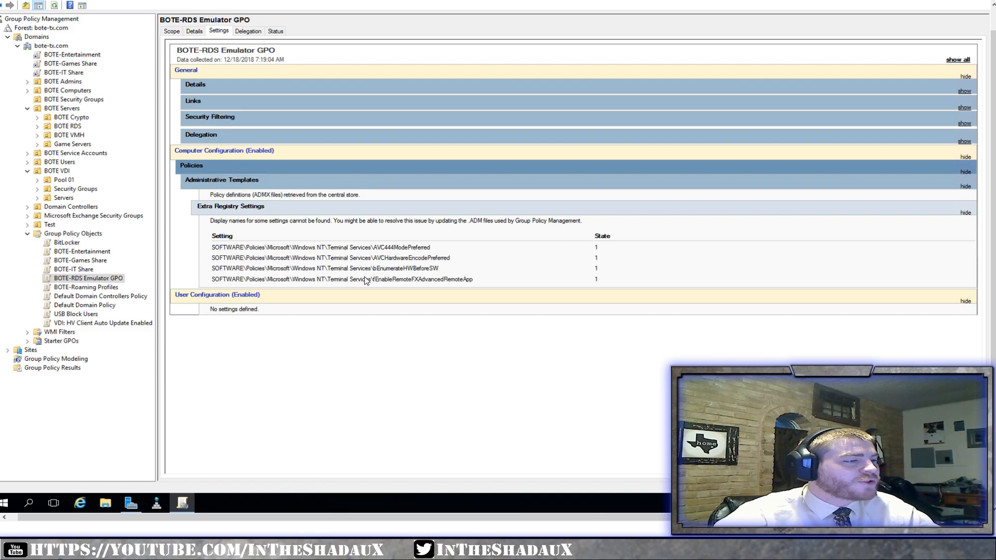
mouse_move(456, 276)
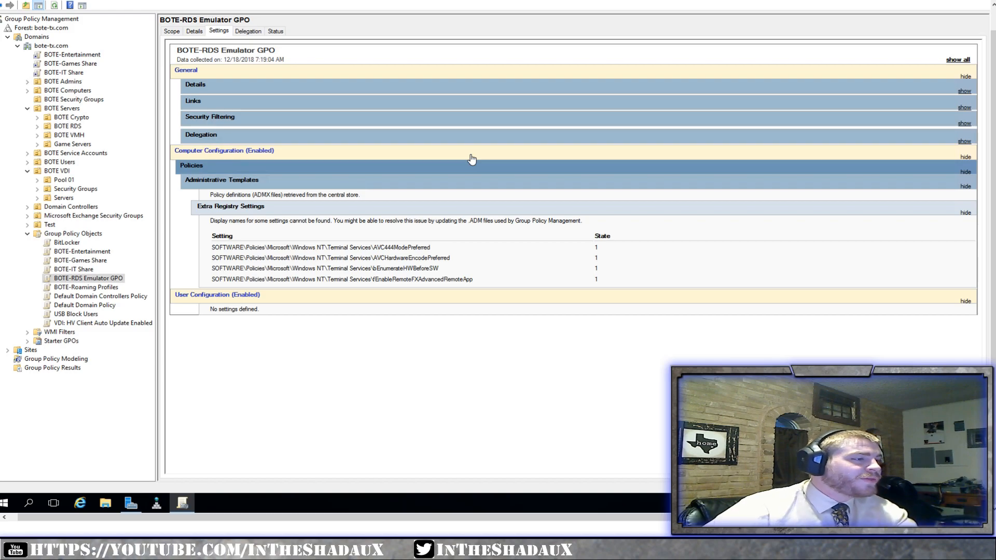
mouse_move(48, 288)
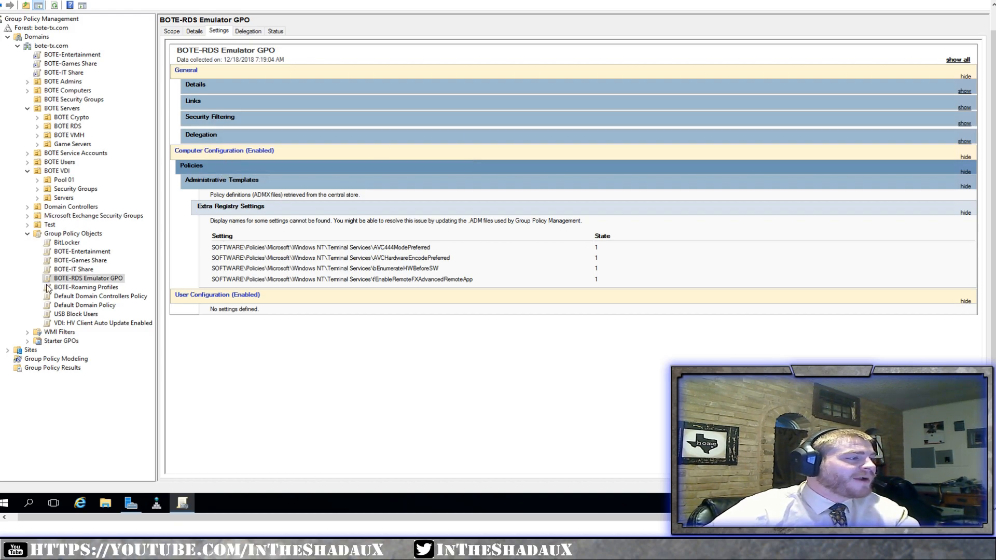
mouse_move(389, 238)
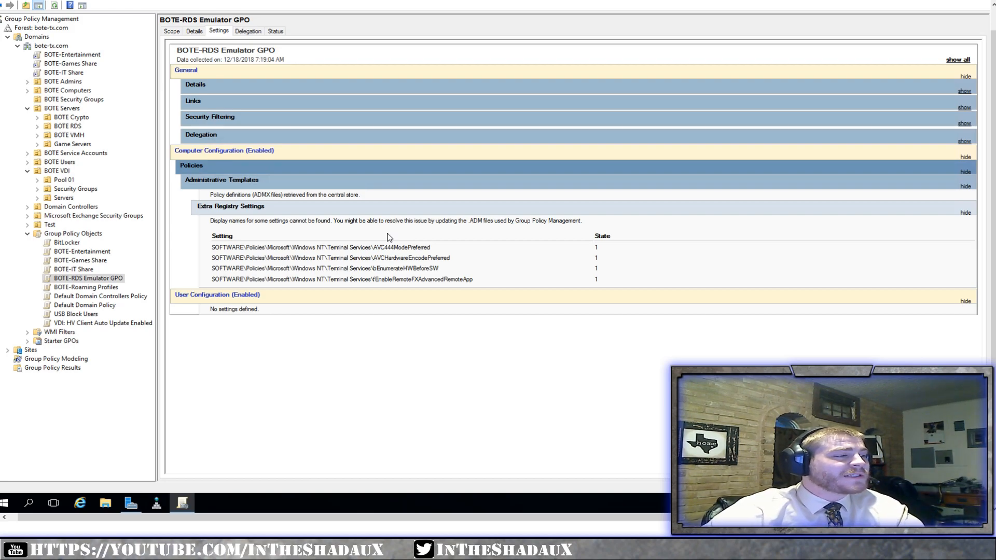
mouse_move(573, 299)
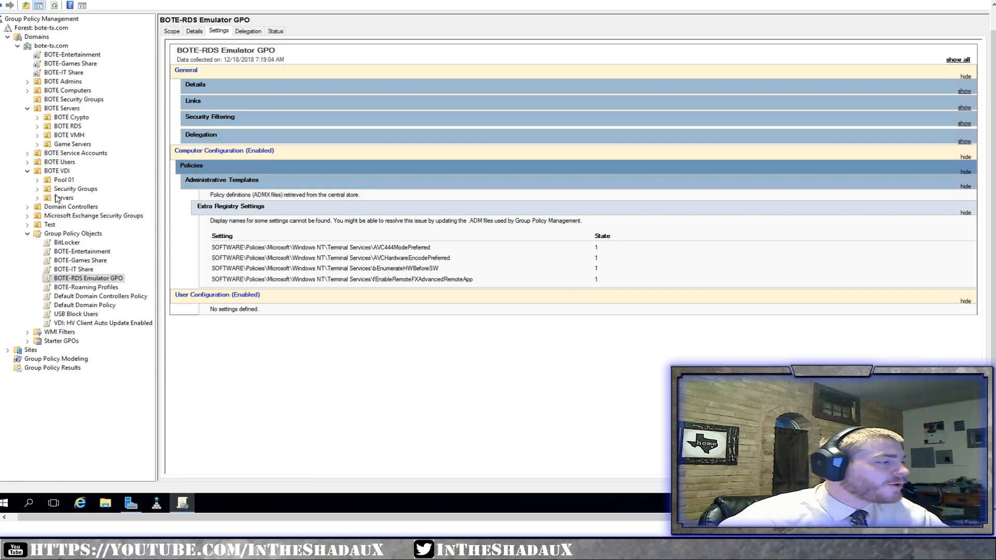
mouse_move(67, 141)
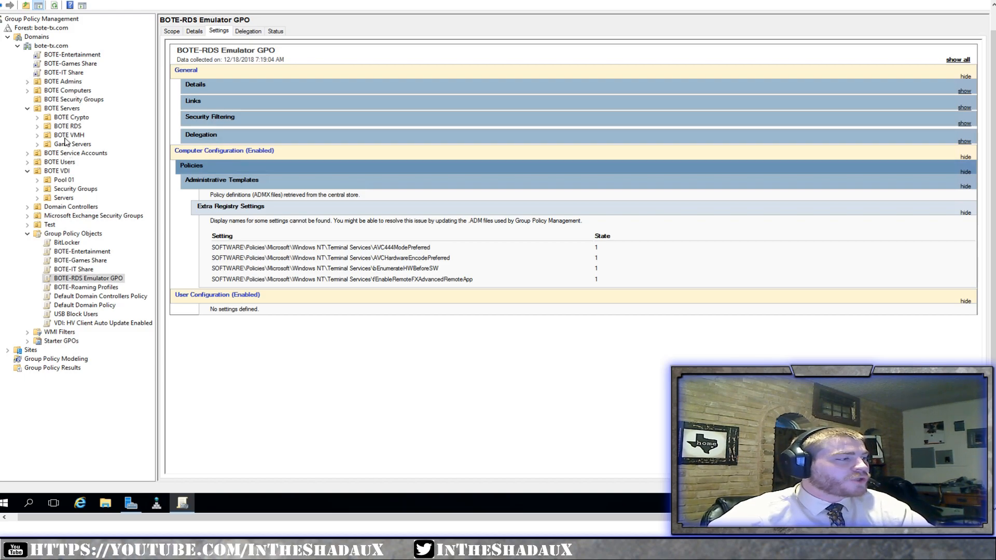
Expand BOTE RDS, select the BOTE EMU OU and follow its BOTE-RDS Emulator GPO link past the warning.
click(66, 126)
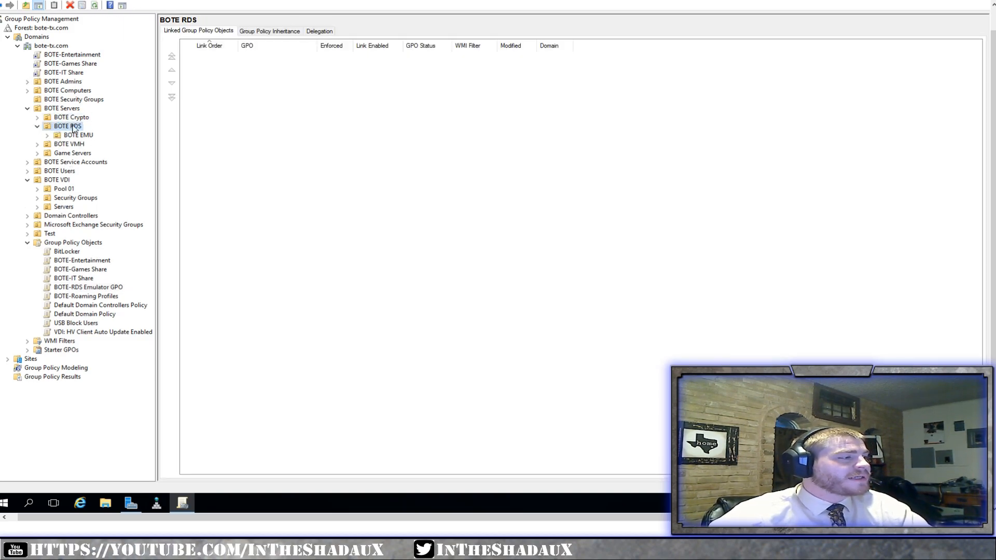
click(78, 135)
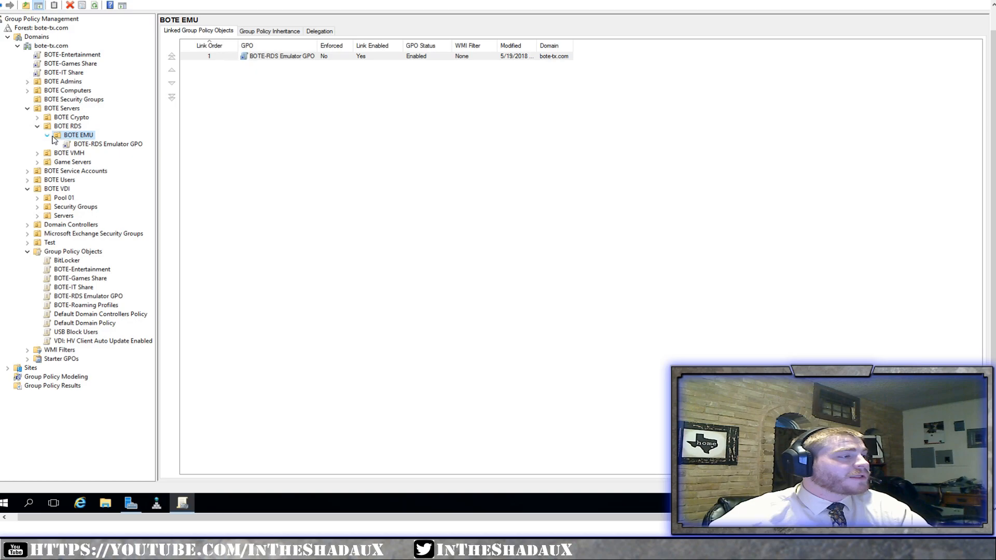
click(107, 143)
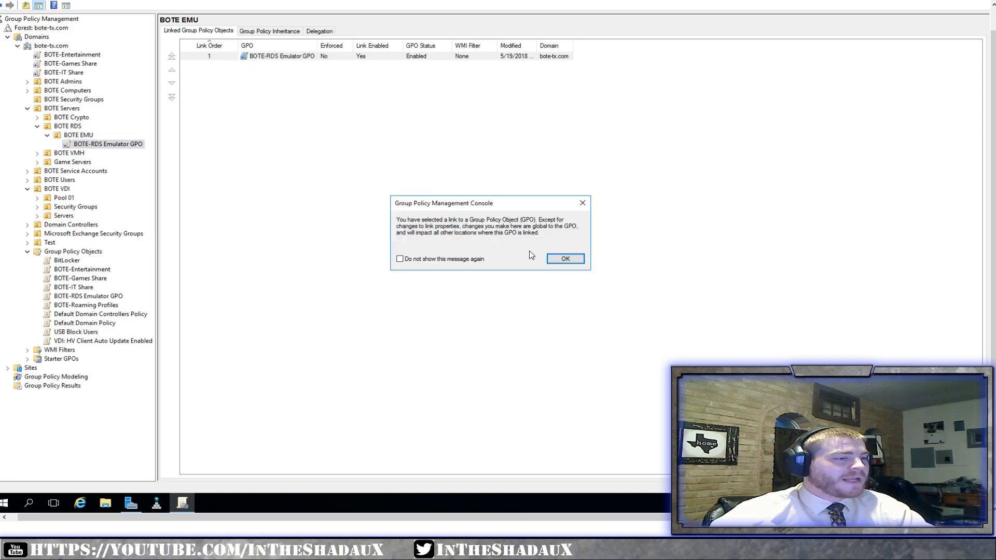
click(565, 259)
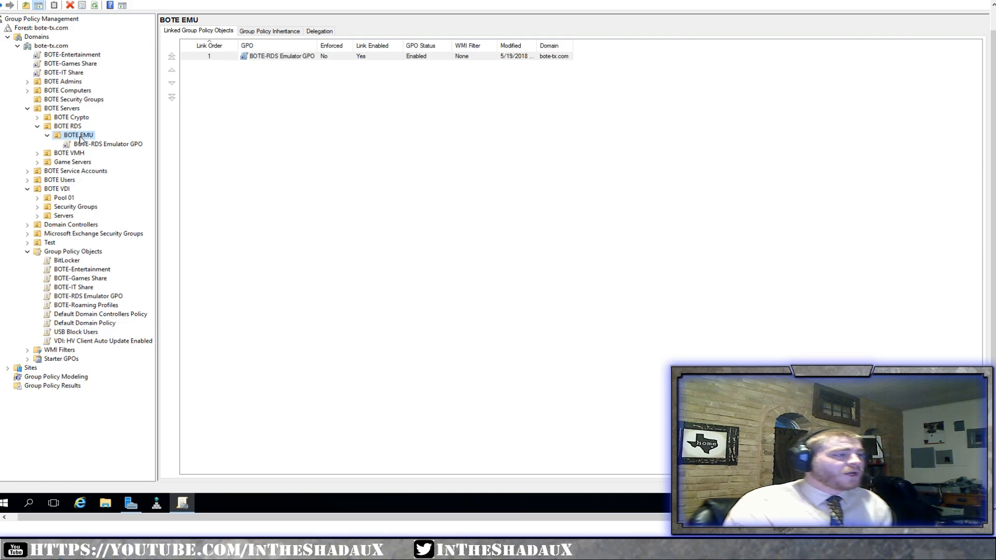
Reselect the BOTE-RDS Emulator link, acknowledge the warning and show its settings report.
click(108, 143)
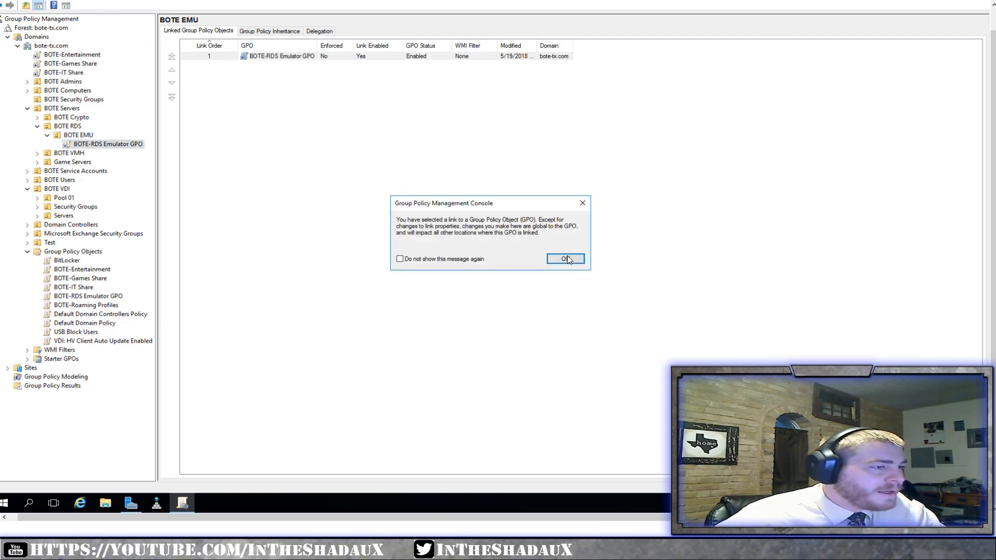
click(565, 259)
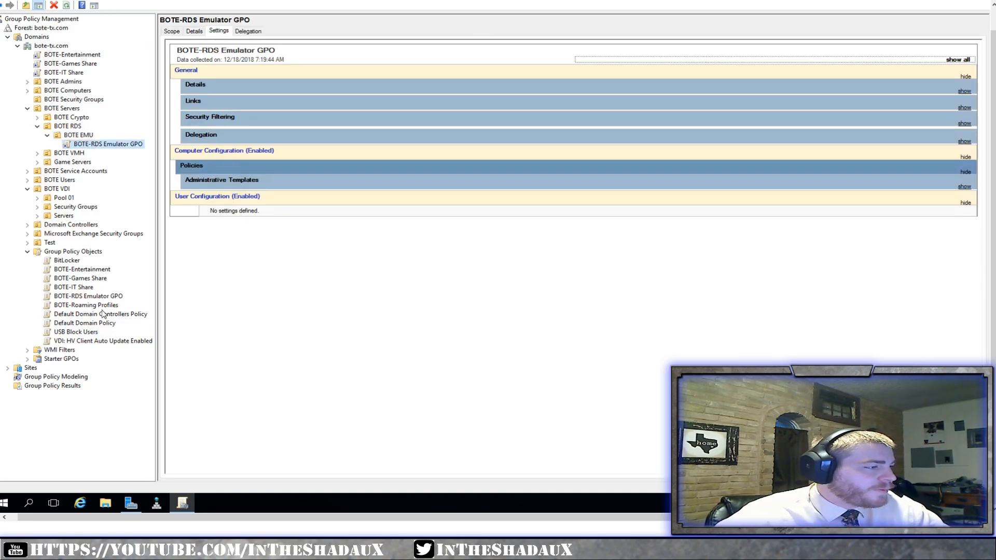
click(88, 296)
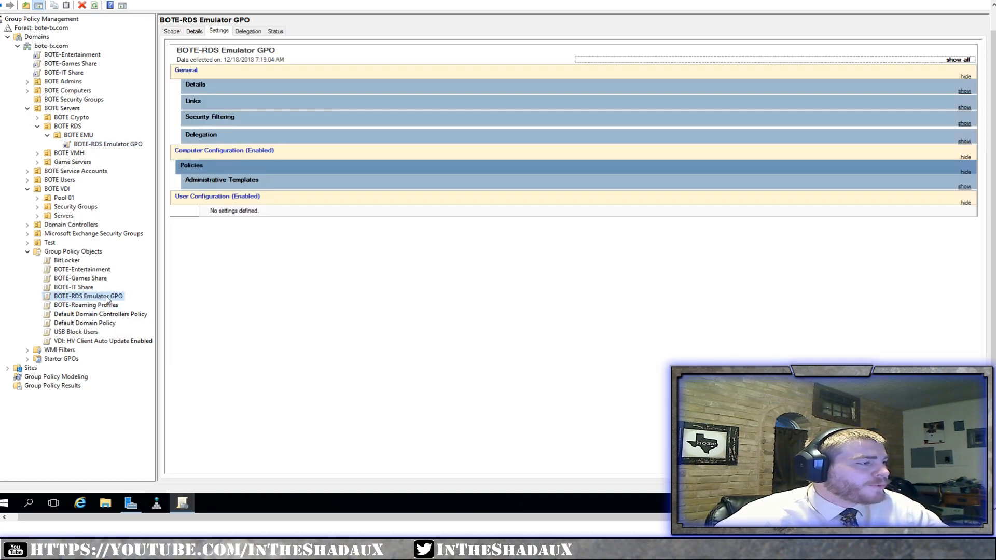